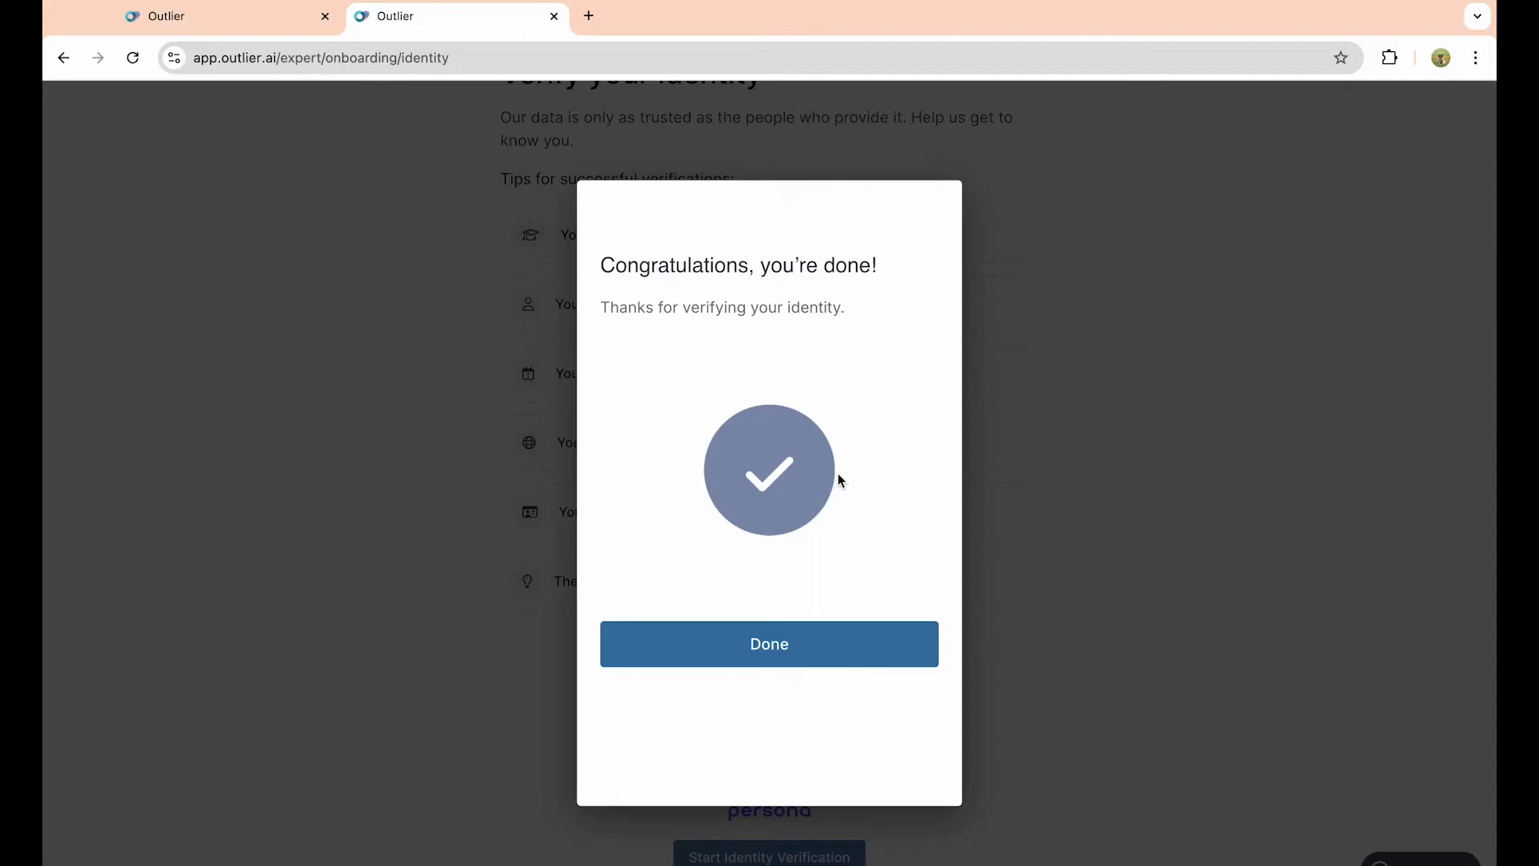
# Step: Open a new blank Chrome tab
pyautogui.click(554, 16)
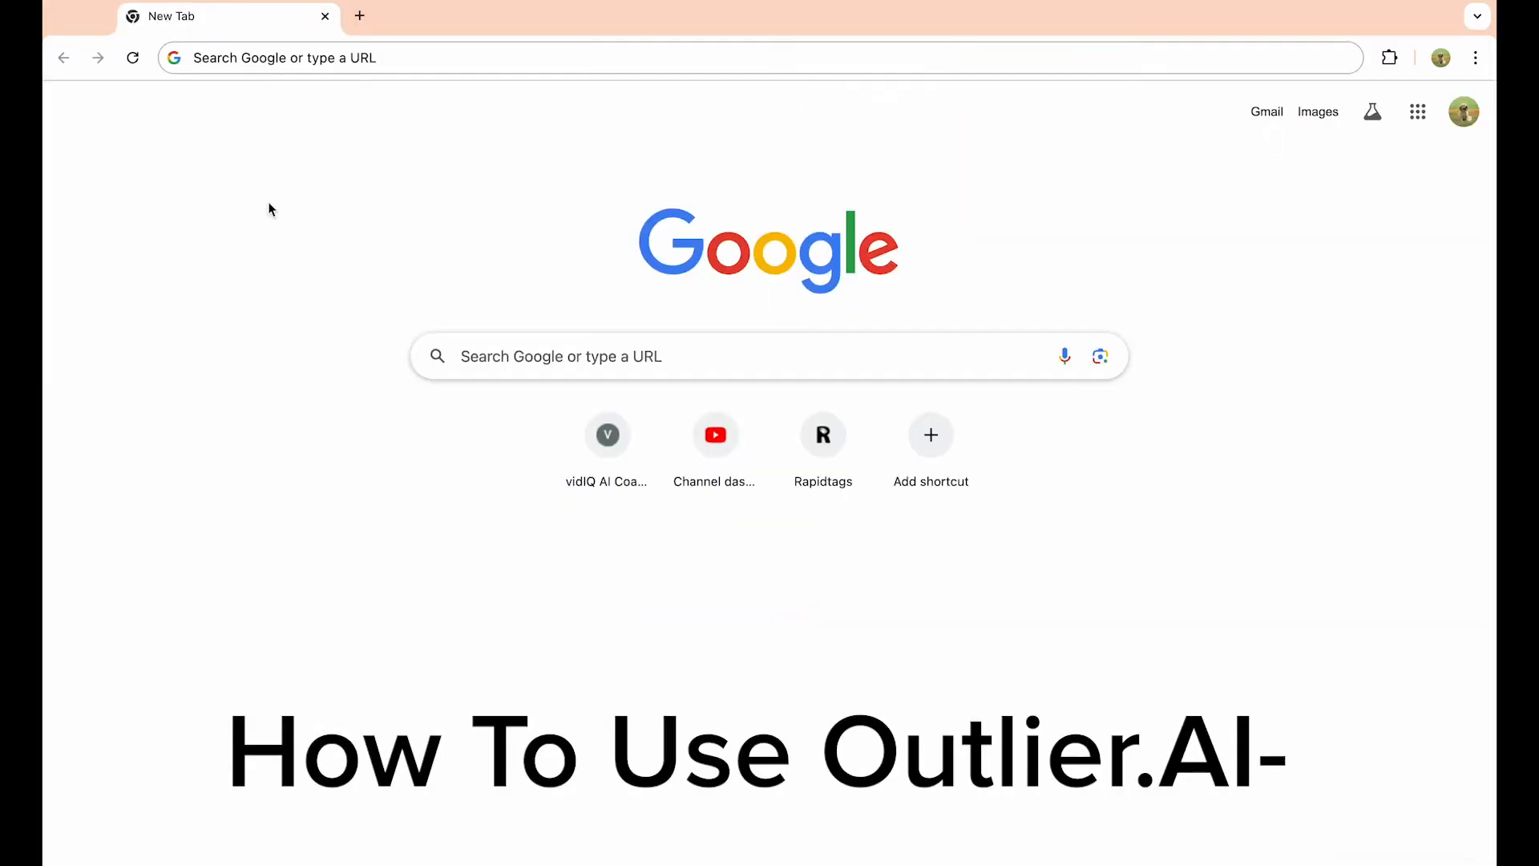
# Step: Load outlier.ai by typing 'ou' in the address bar
pyautogui.write('outlier.ai')
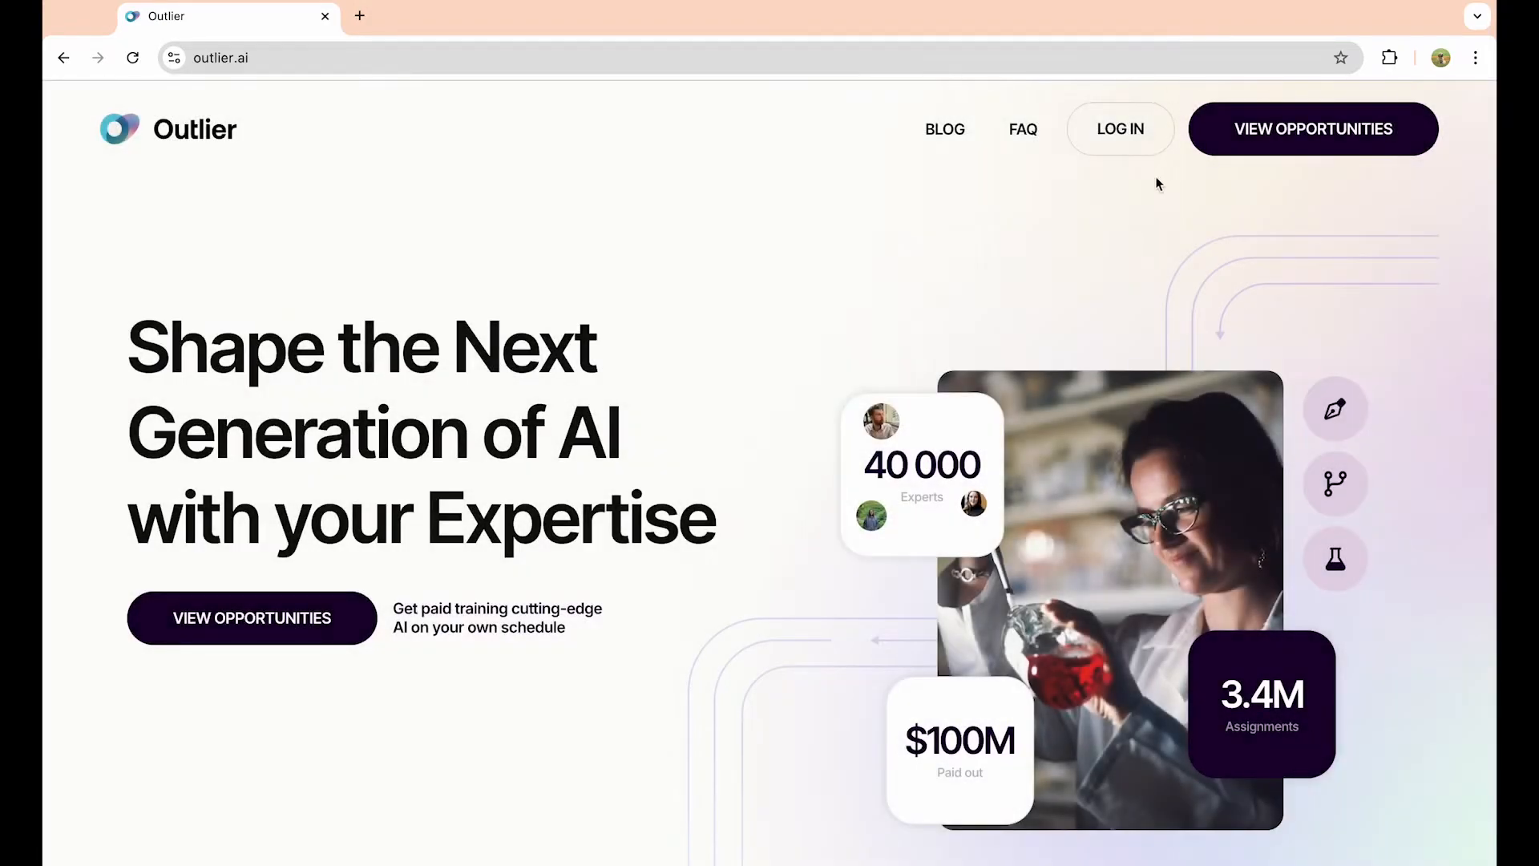
pyautogui.moveTo(1120, 155)
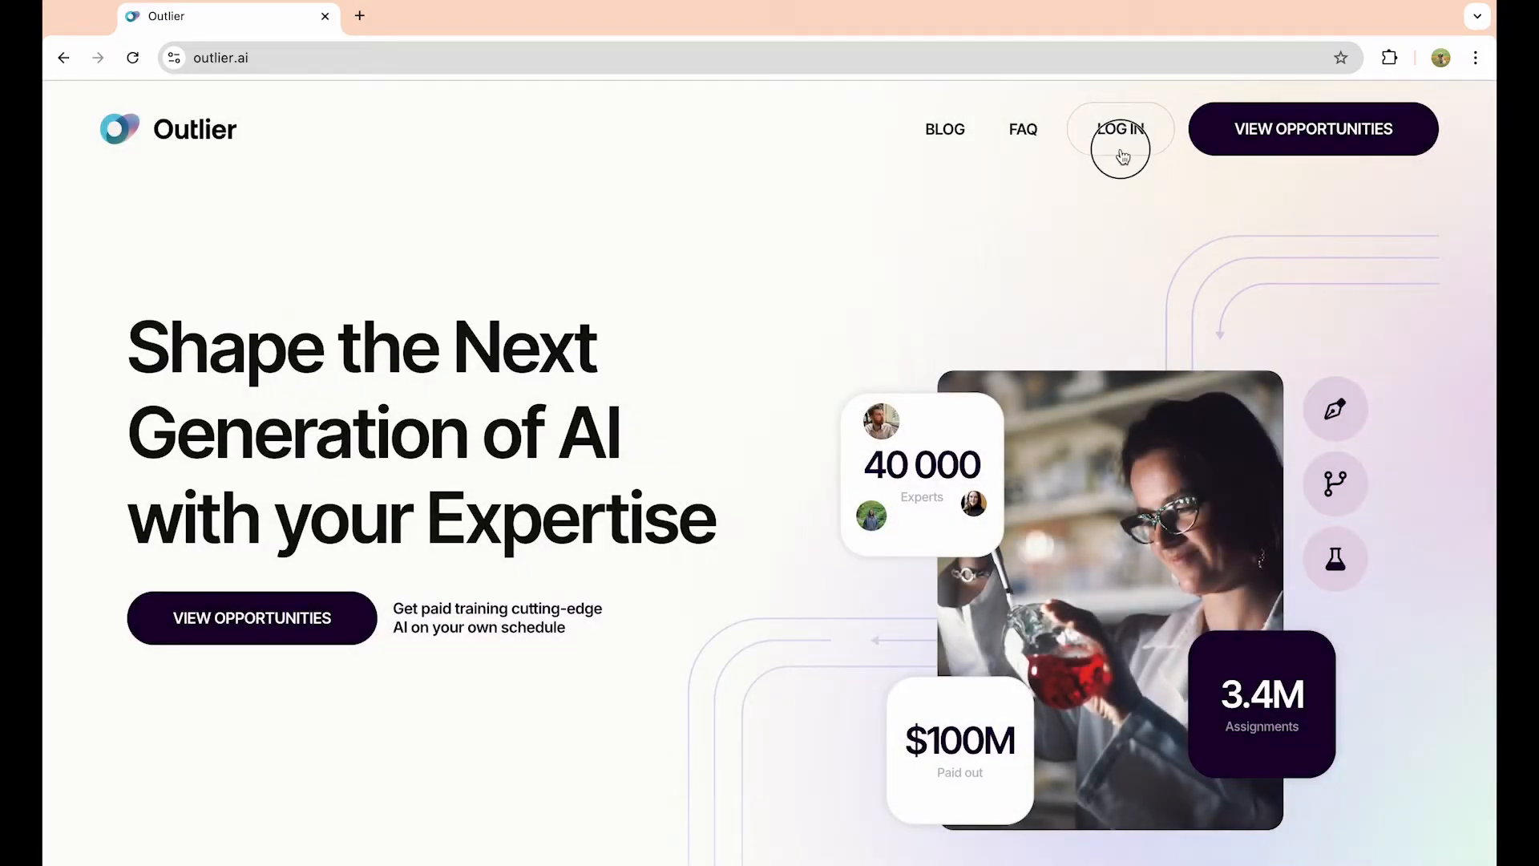
# Step: Go to the Outlier login page via LOG IN
pyautogui.click(1120, 129)
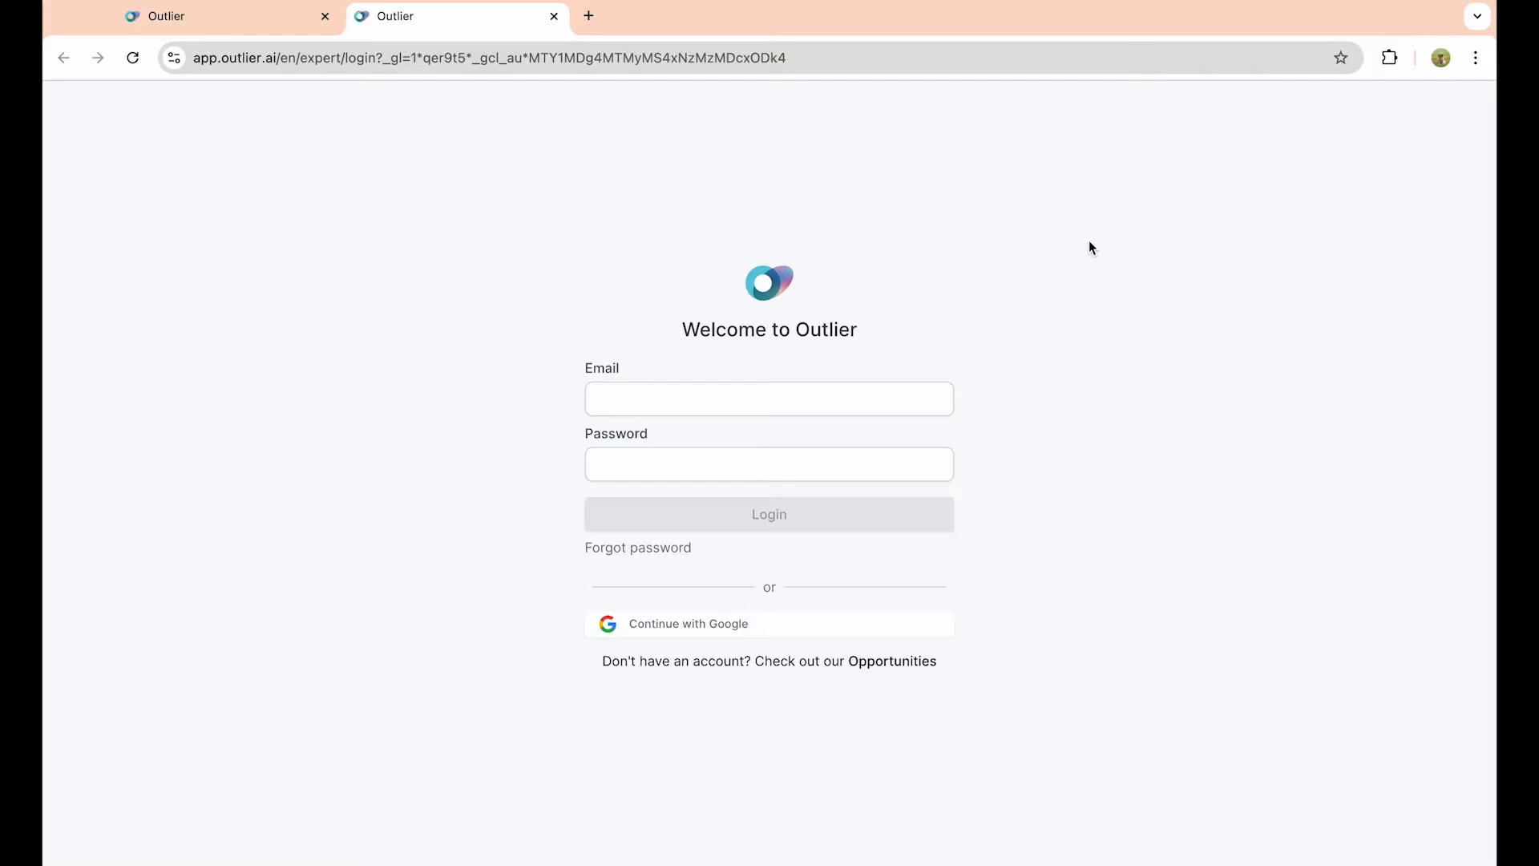
pyautogui.moveTo(712, 622)
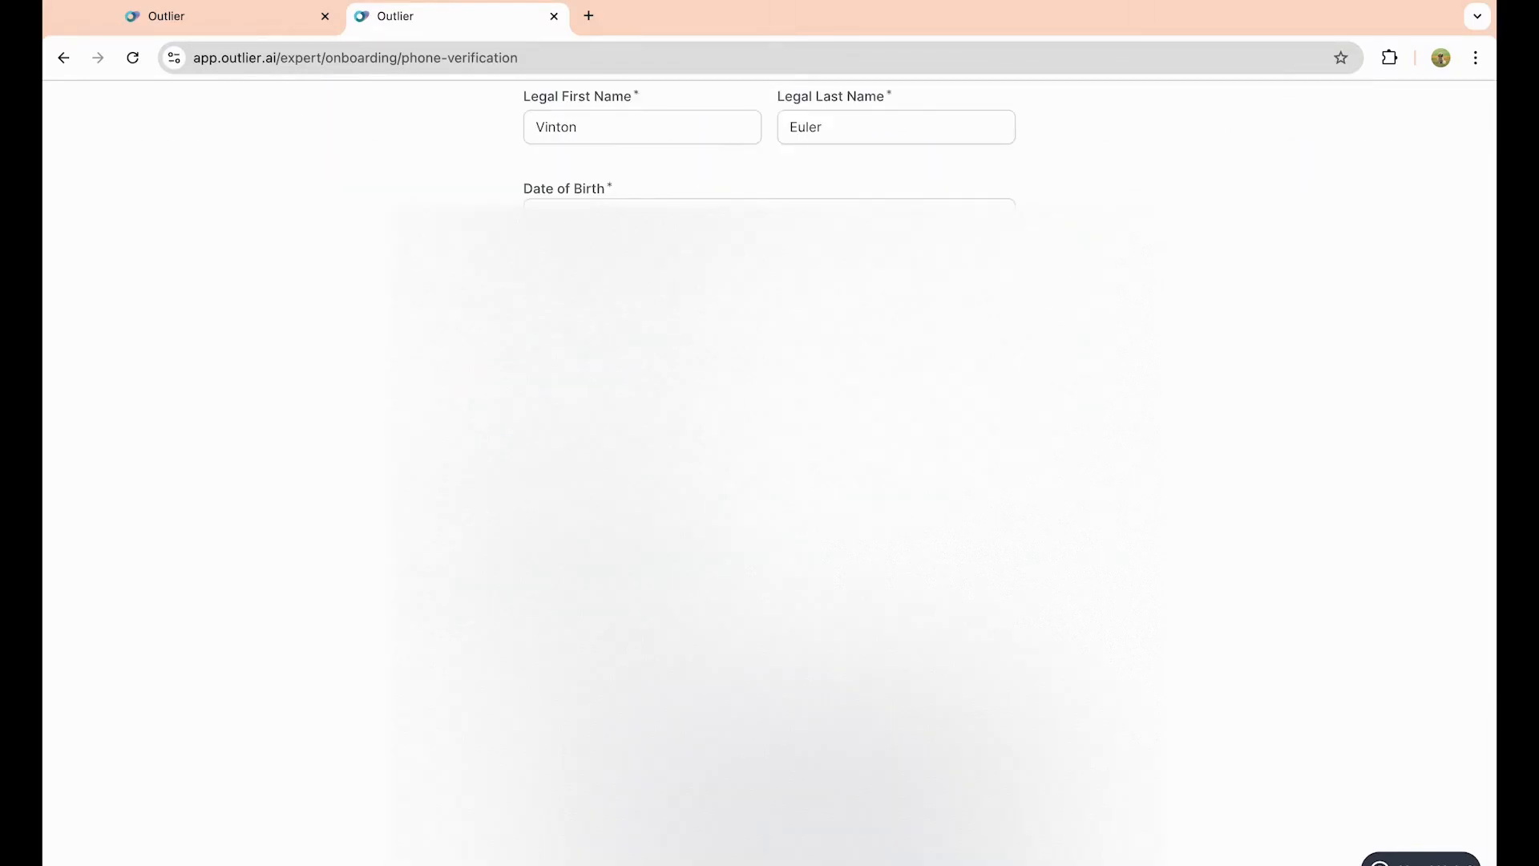
# Step: Scroll up on the Verify your identity onboarding page
pyautogui.scroll(3)
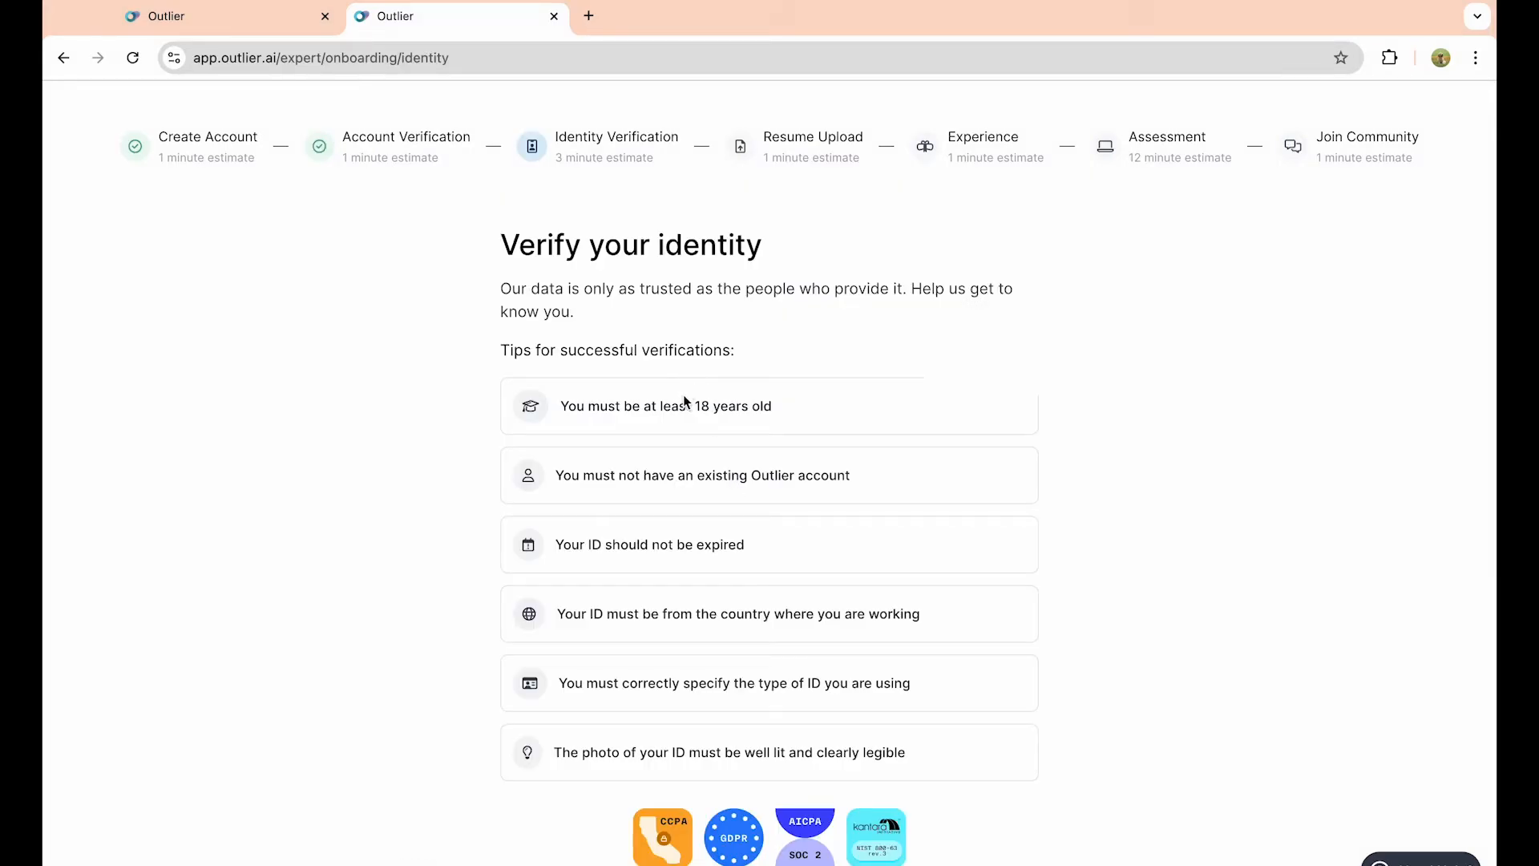
# Step: Start Persona identity verification, consent, and browse the accepted photo ID types
pyautogui.scroll(-3)
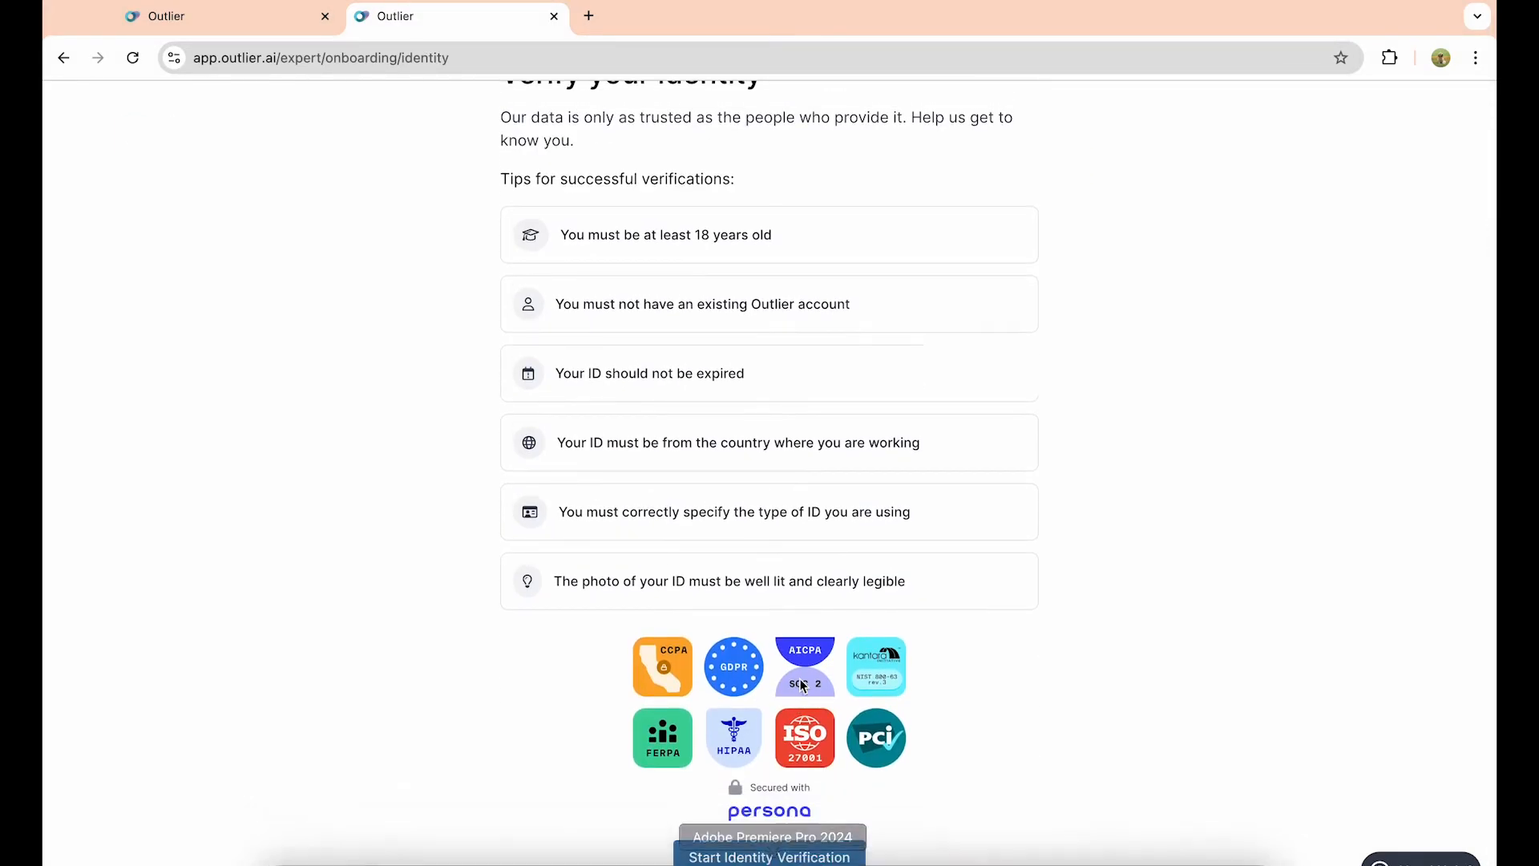
pyautogui.click(769, 856)
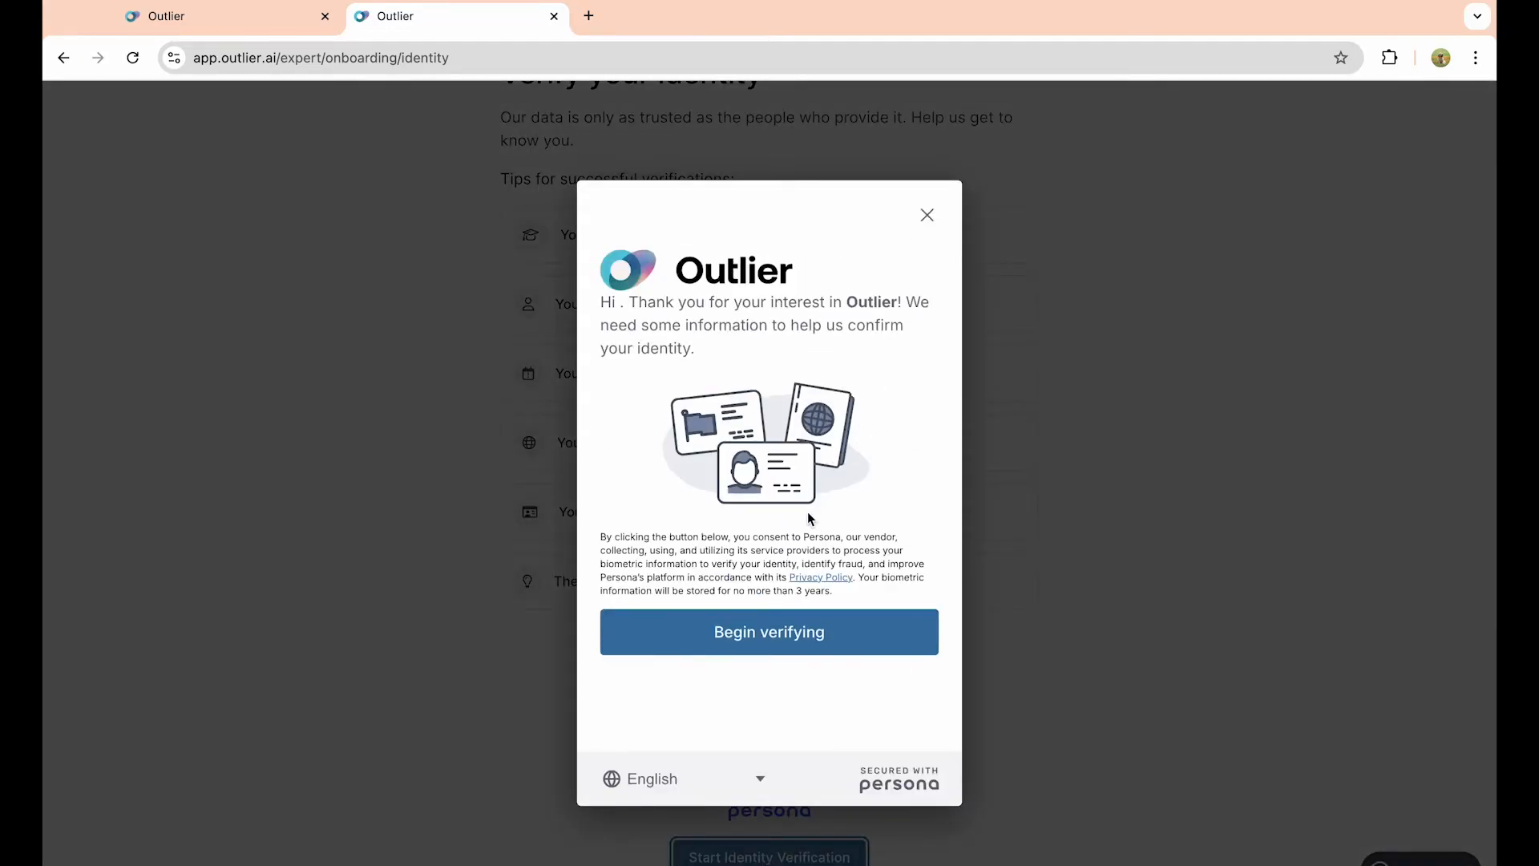
pyautogui.click(769, 630)
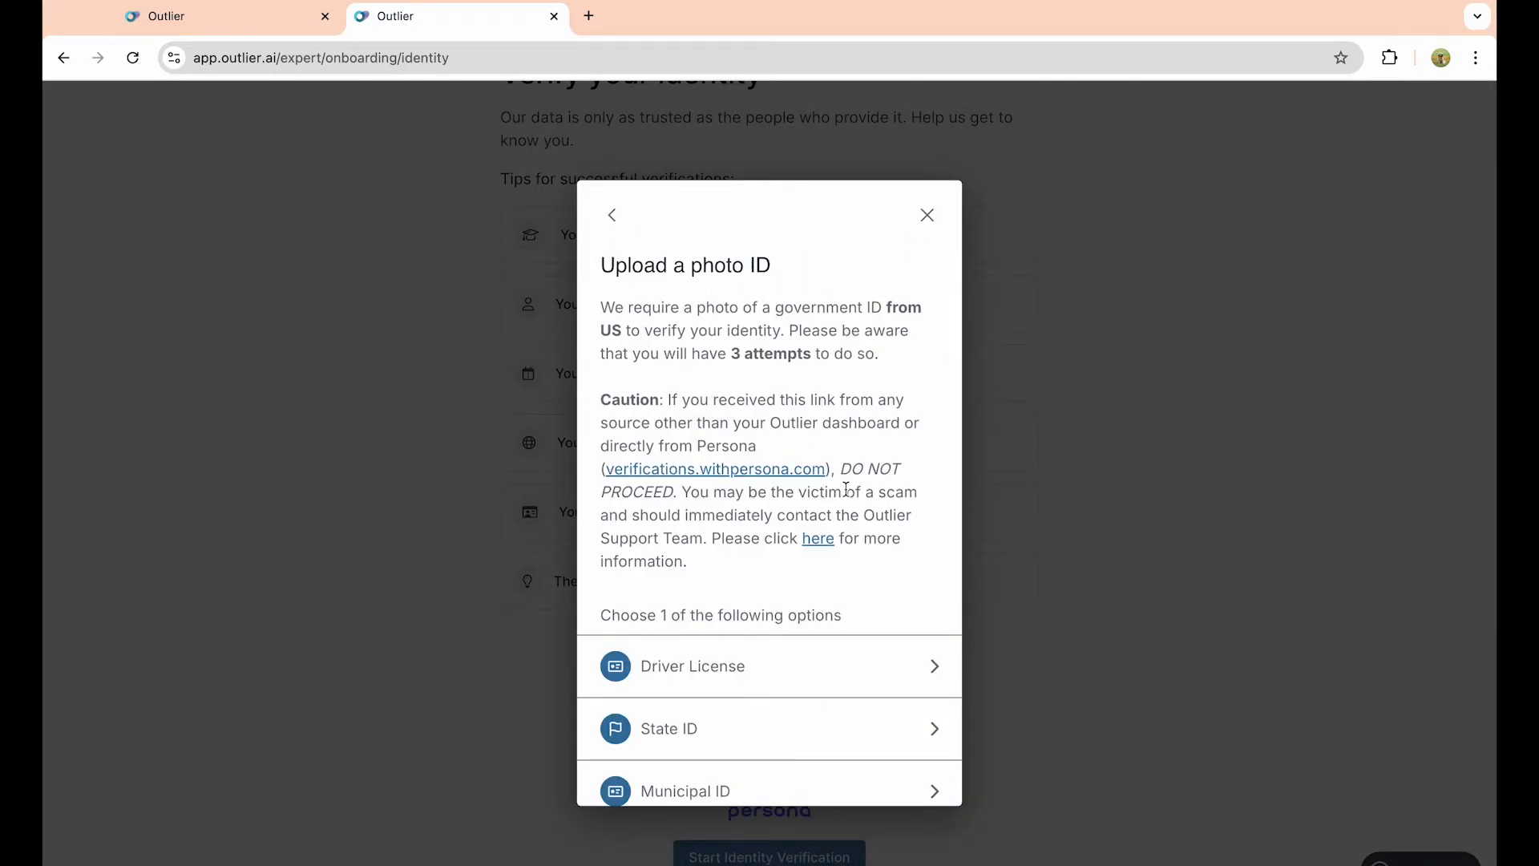
pyautogui.scroll(-3)
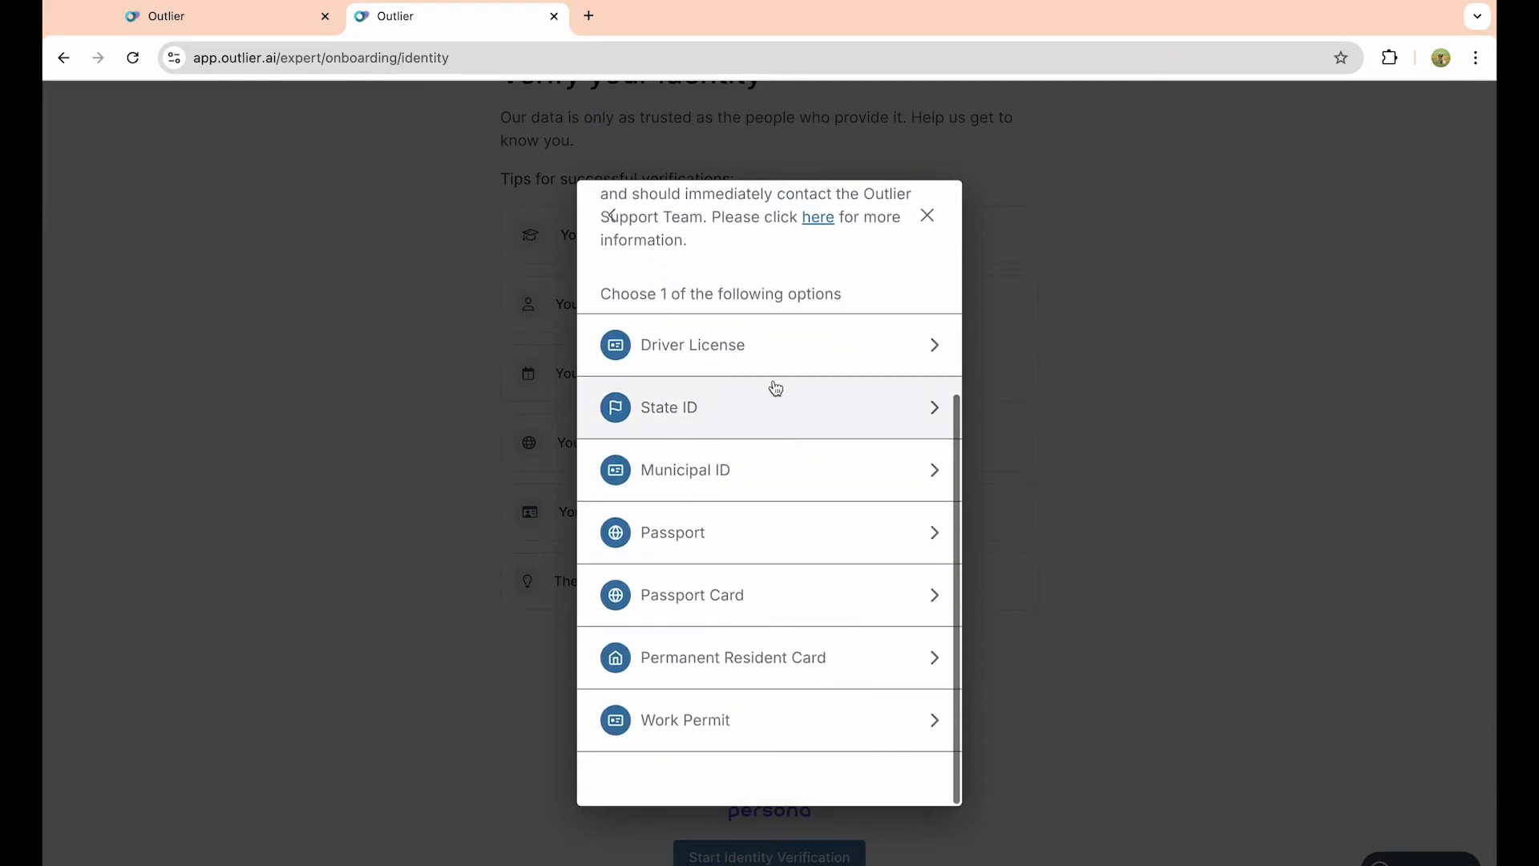
pyautogui.moveTo(809, 475)
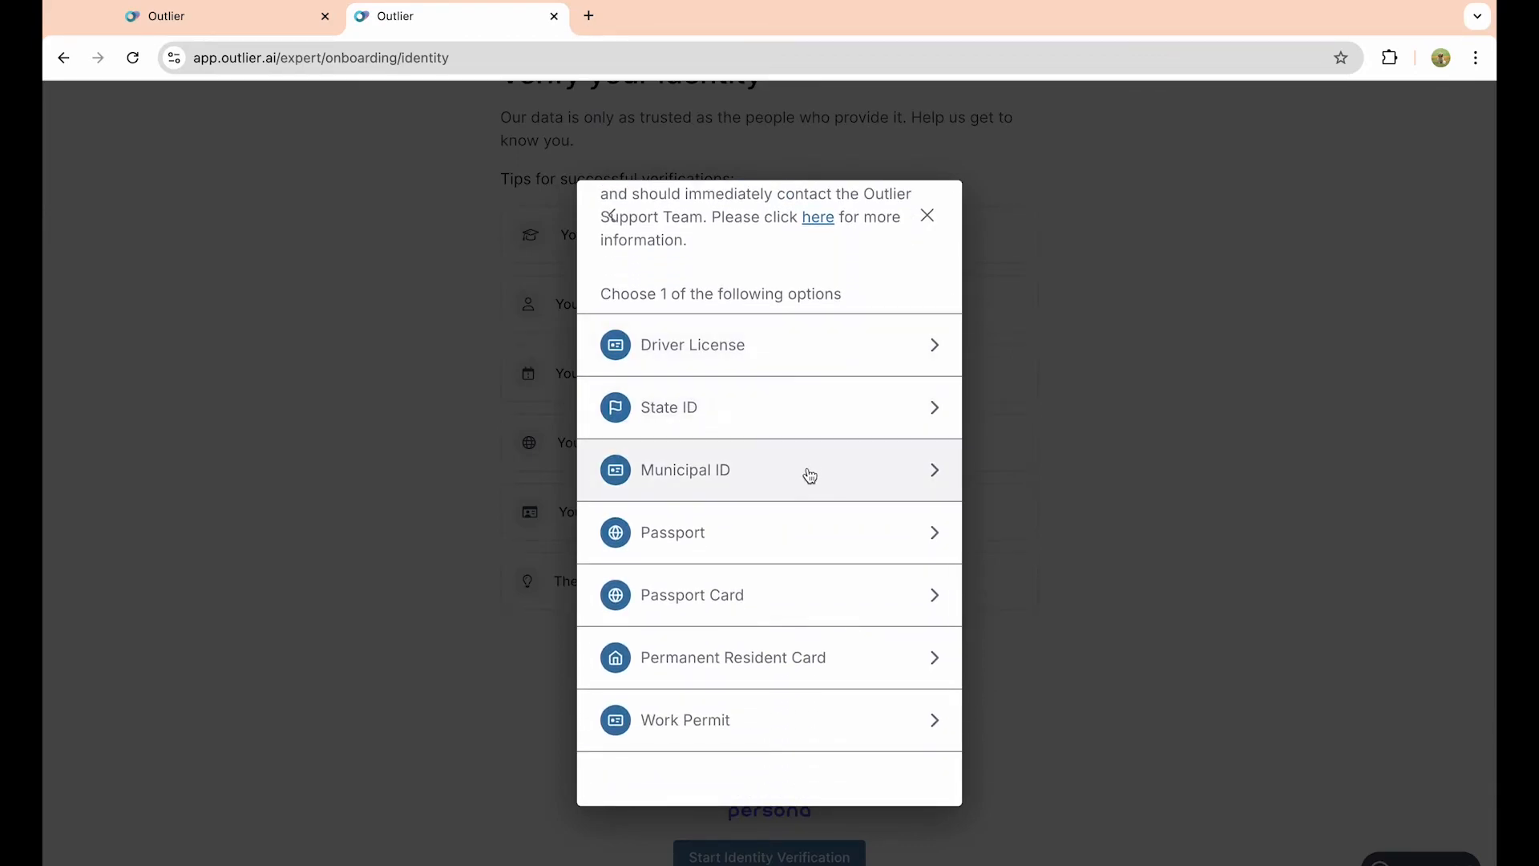
pyautogui.moveTo(773, 341)
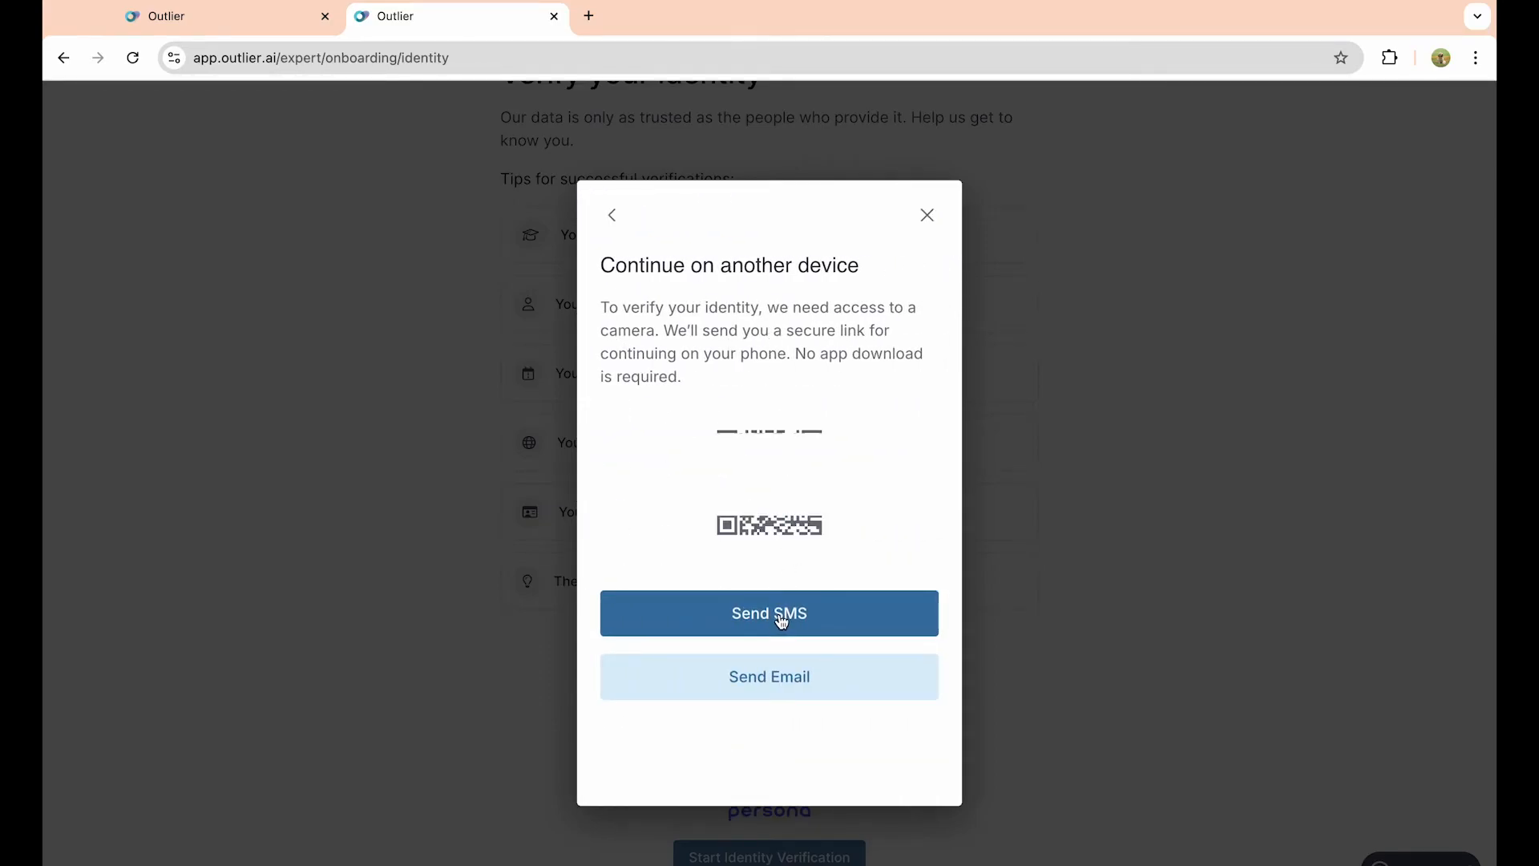
# Step: Choose SMS delivery and enter the phone number for the verification link
pyautogui.click(769, 613)
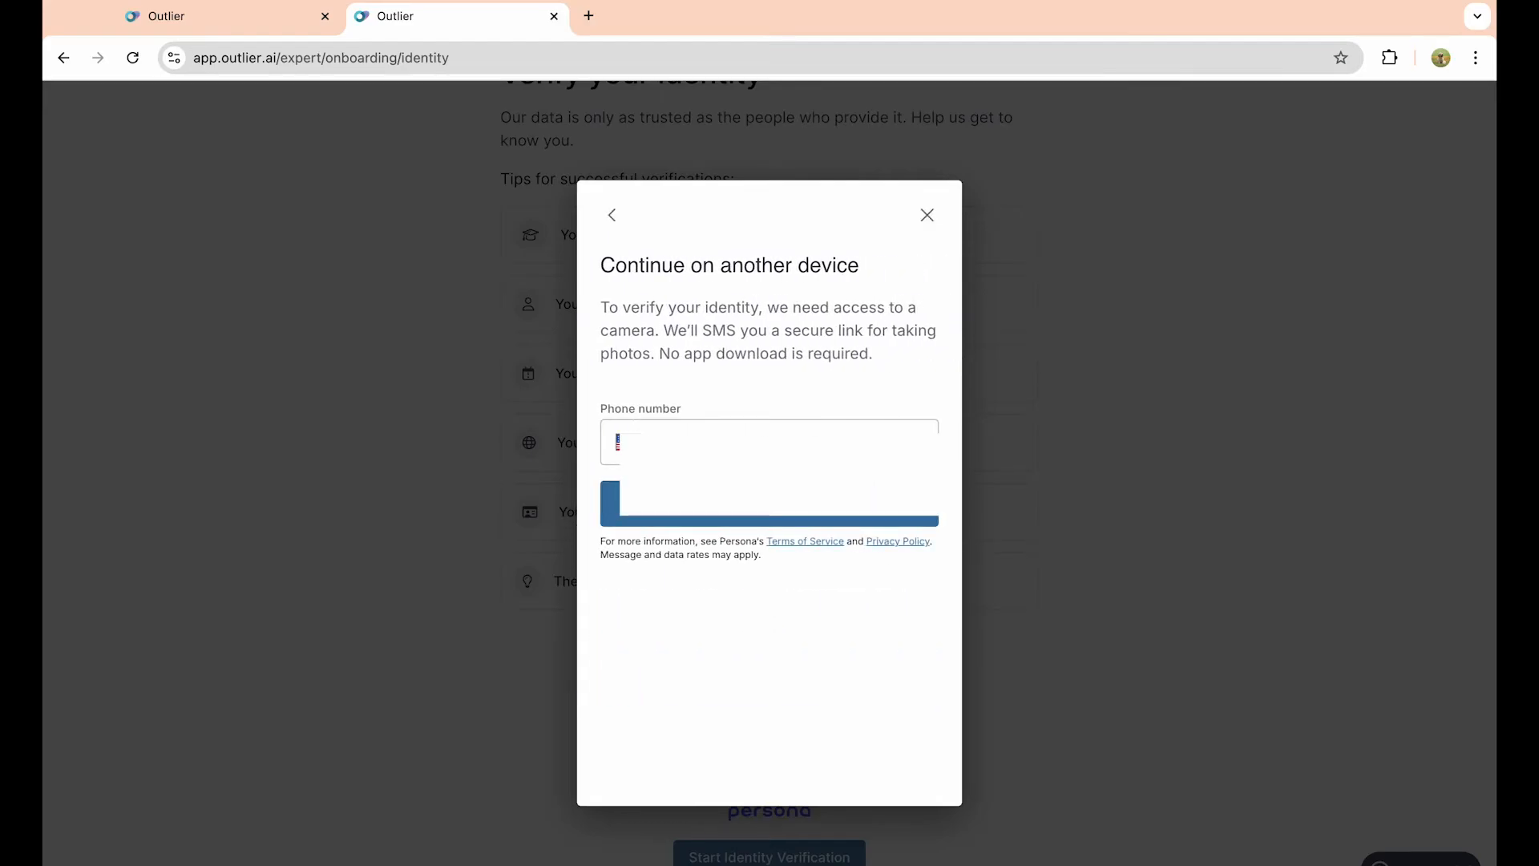
pyautogui.click(769, 502)
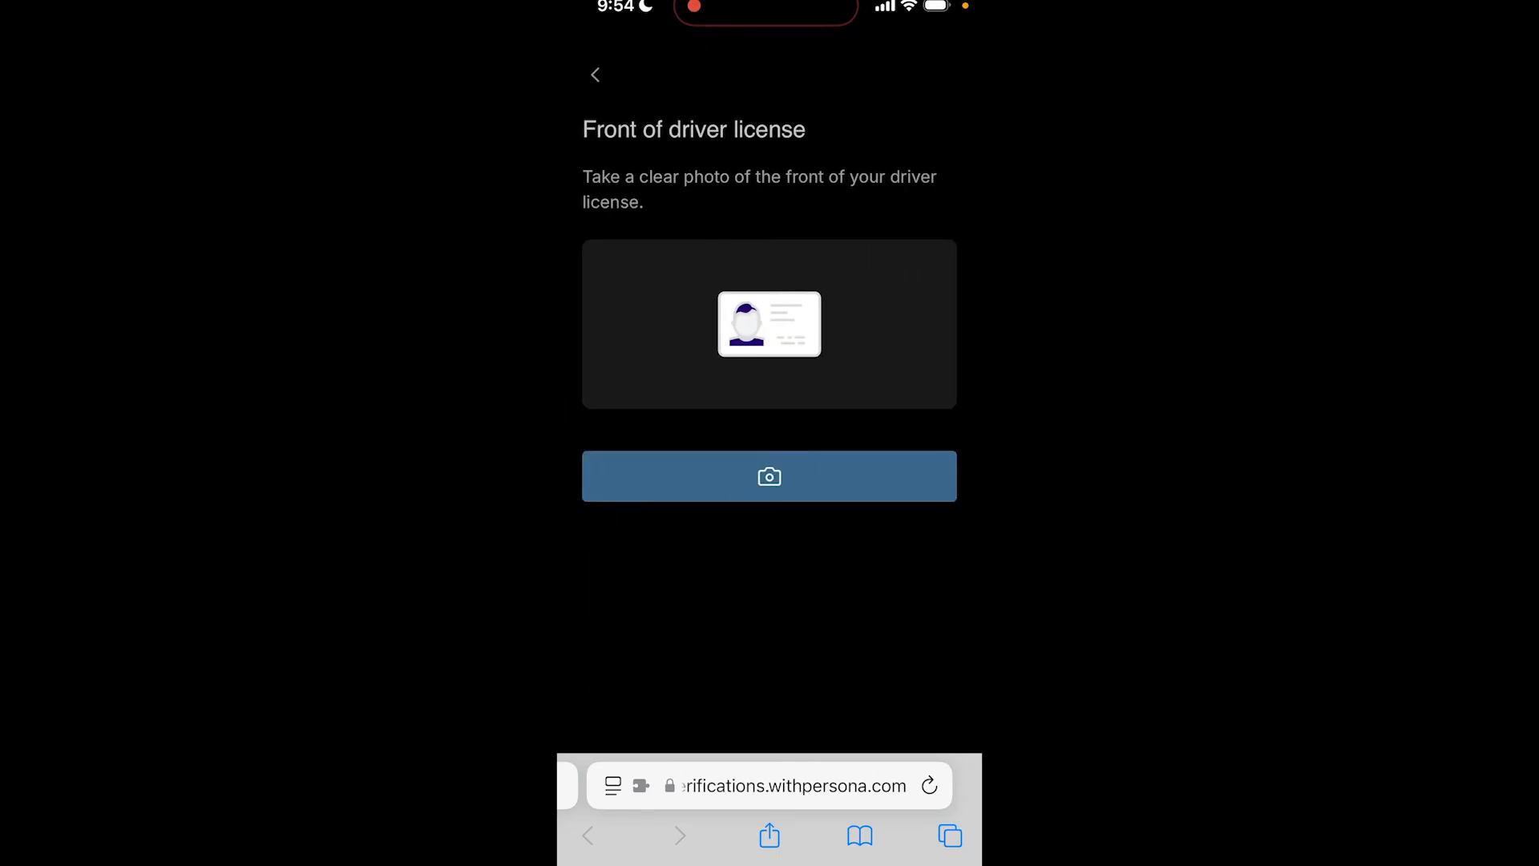
pyautogui.click(769, 477)
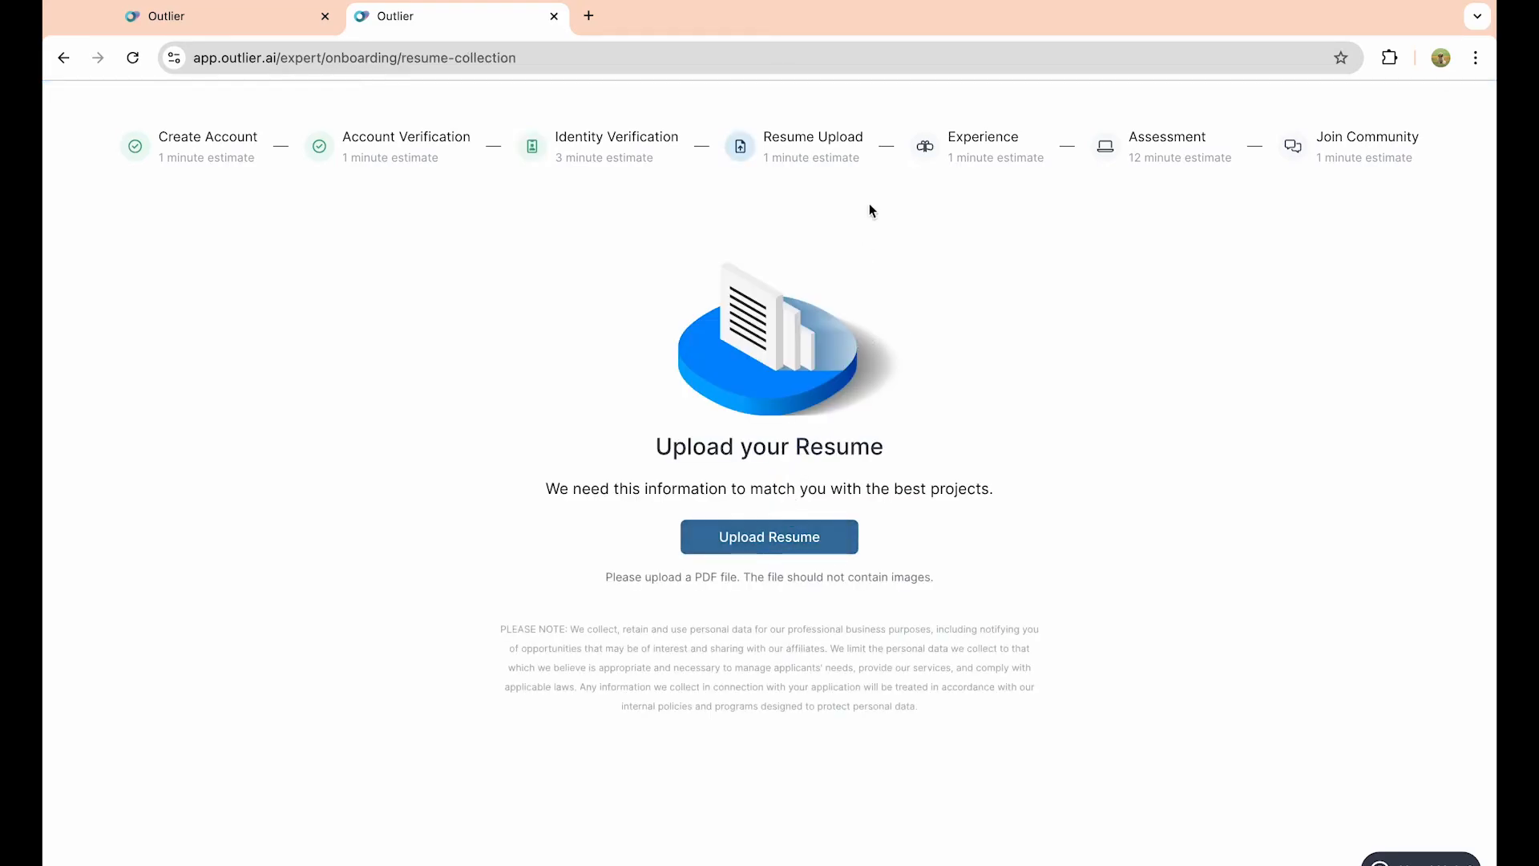
pyautogui.moveTo(835, 331)
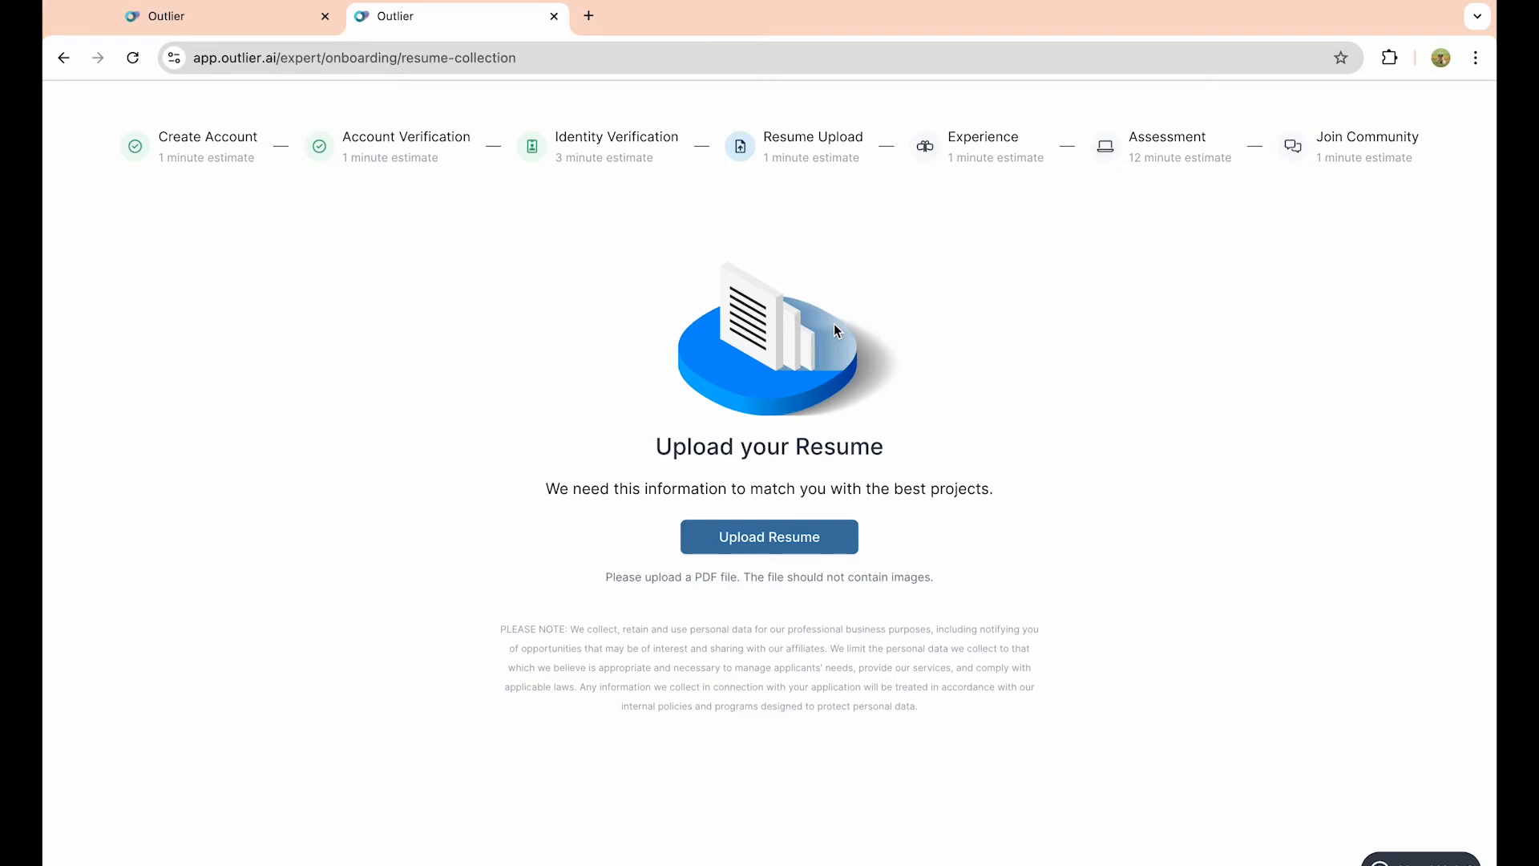
# Step: Open the file picker from Upload Resume
pyautogui.click(769, 537)
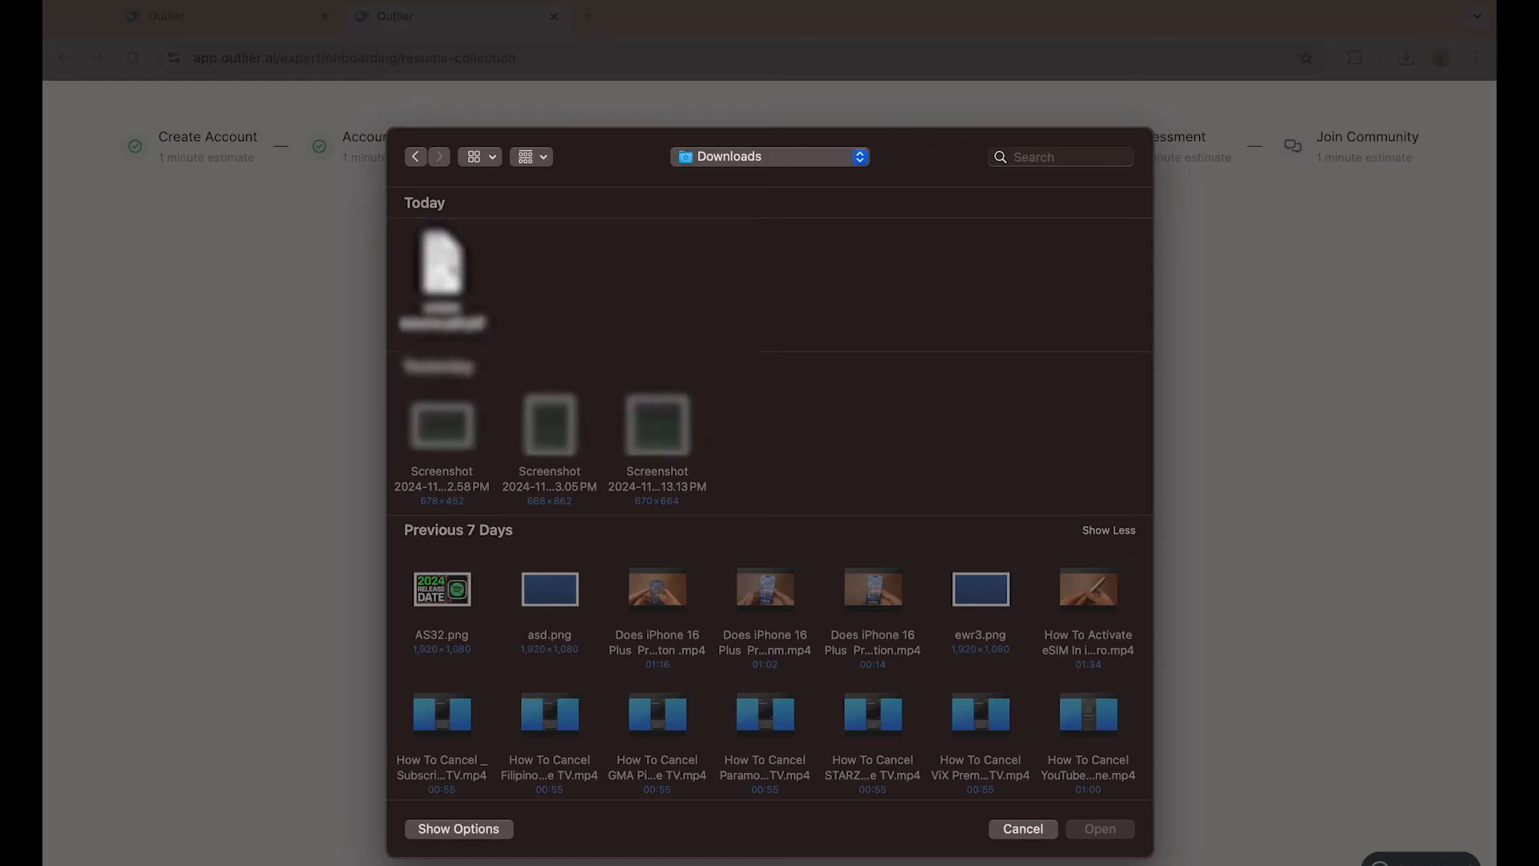
# Step: Upload the PDF resume from Downloads, retrying after the upload error
pyautogui.click(442, 271)
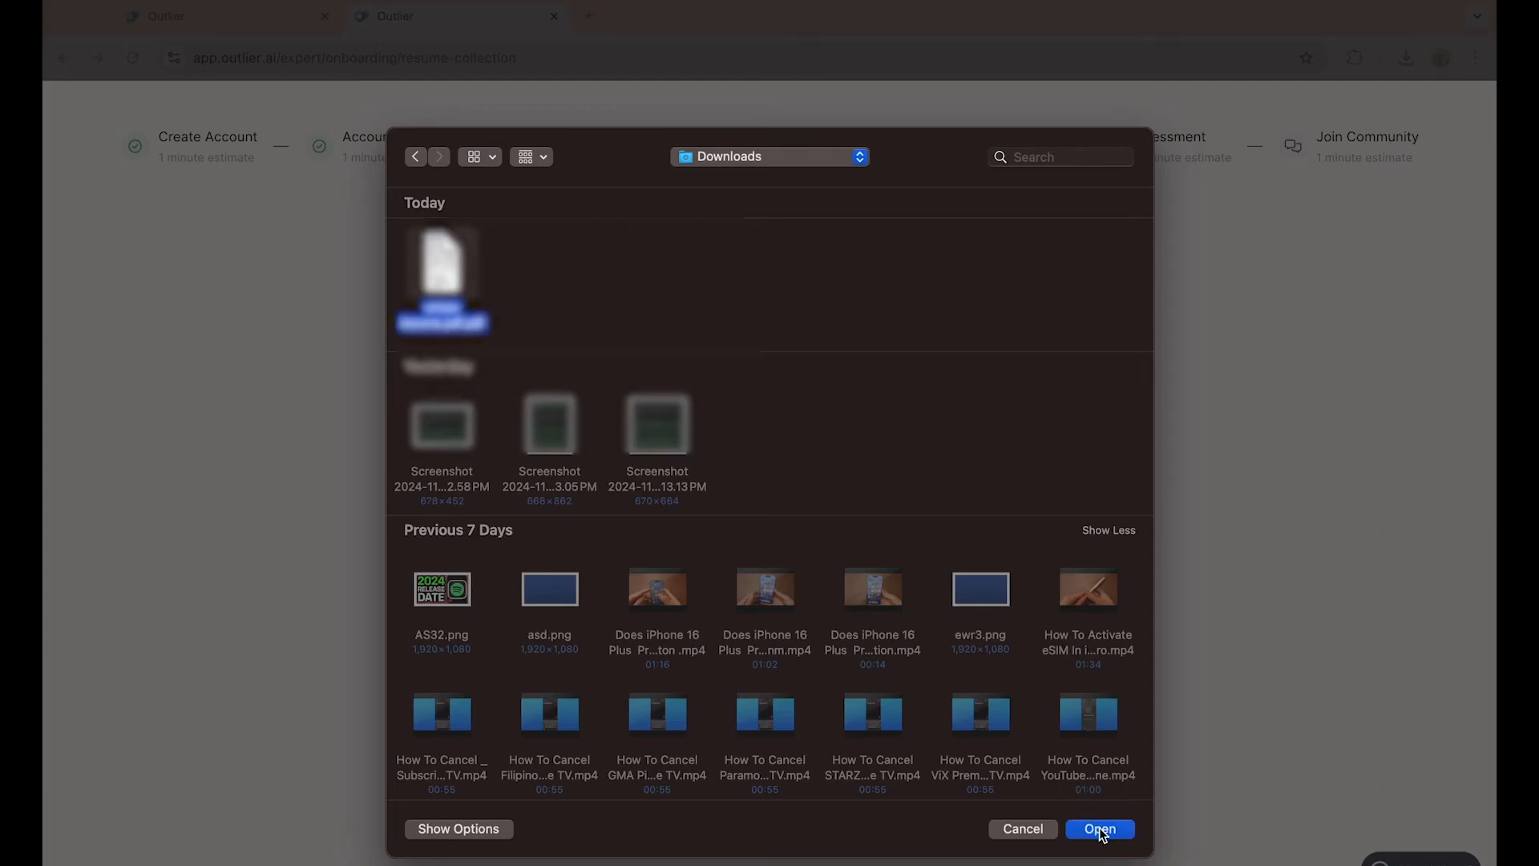
pyautogui.click(1098, 828)
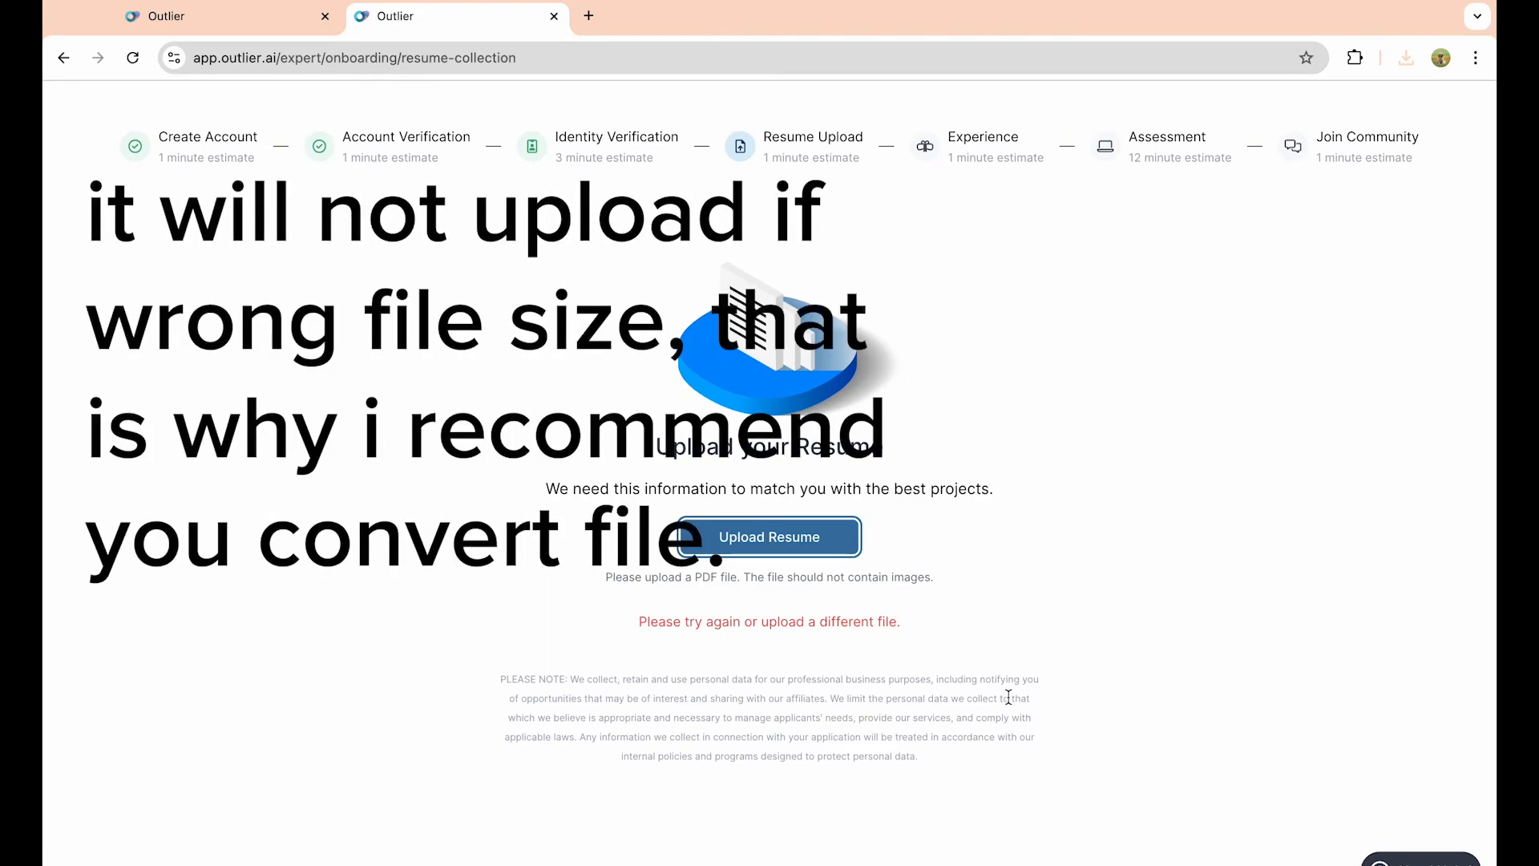
pyautogui.moveTo(1009, 642)
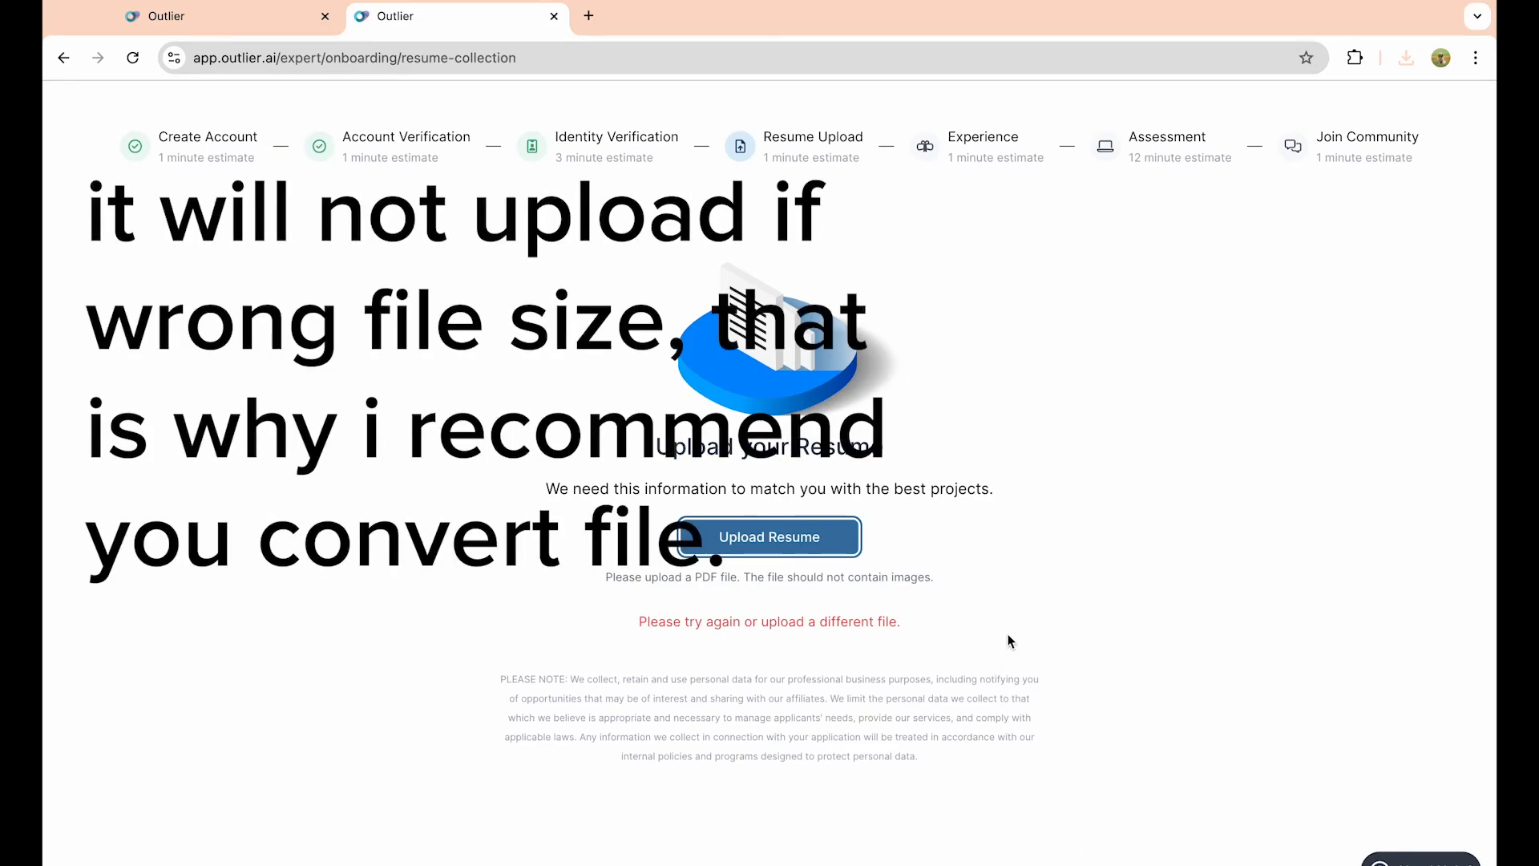
pyautogui.click(768, 537)
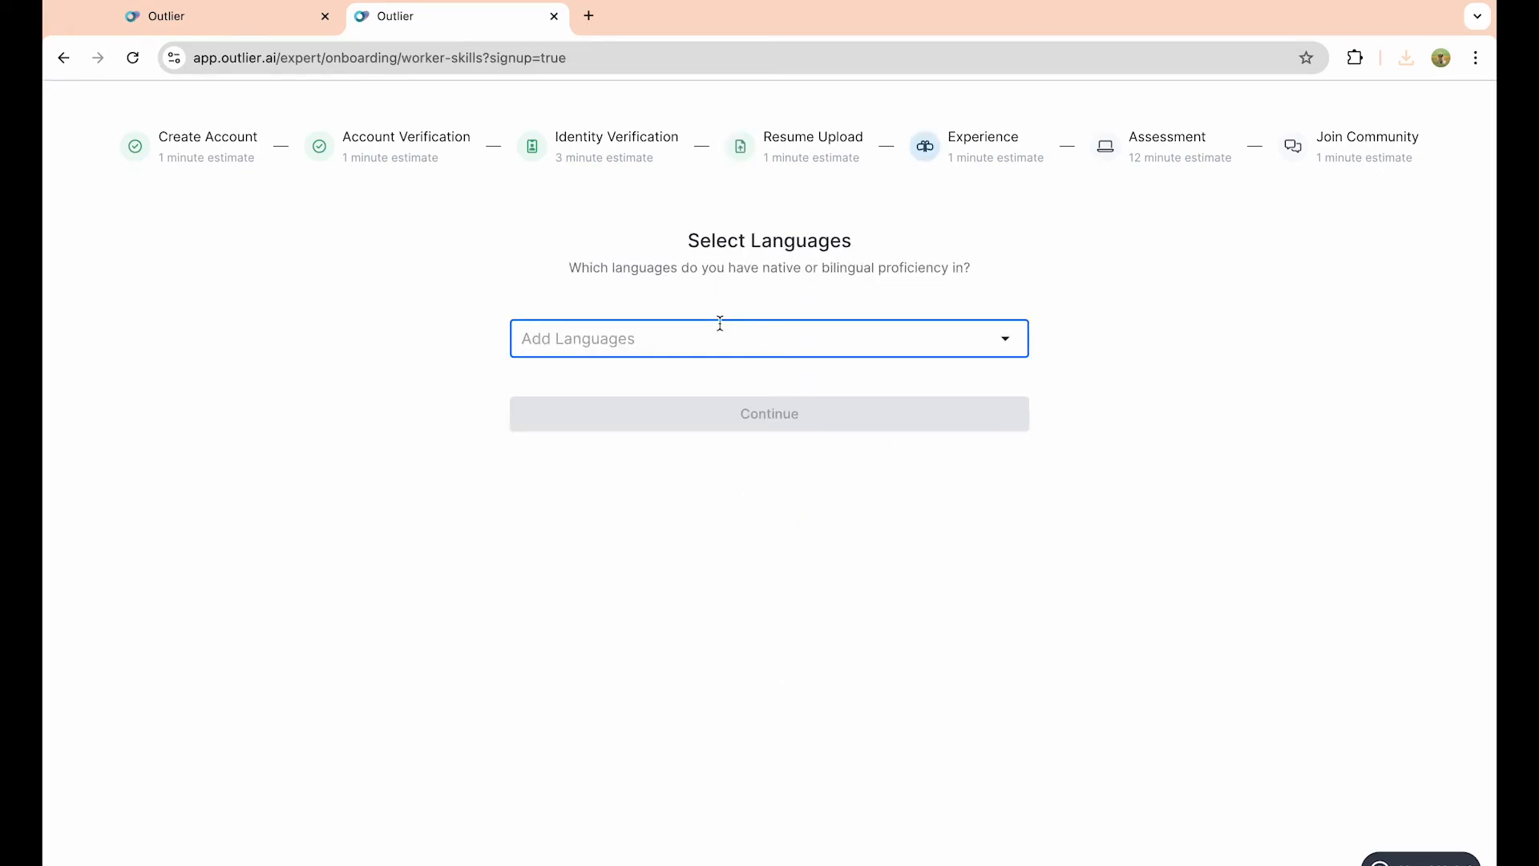
pyautogui.moveTo(731, 313)
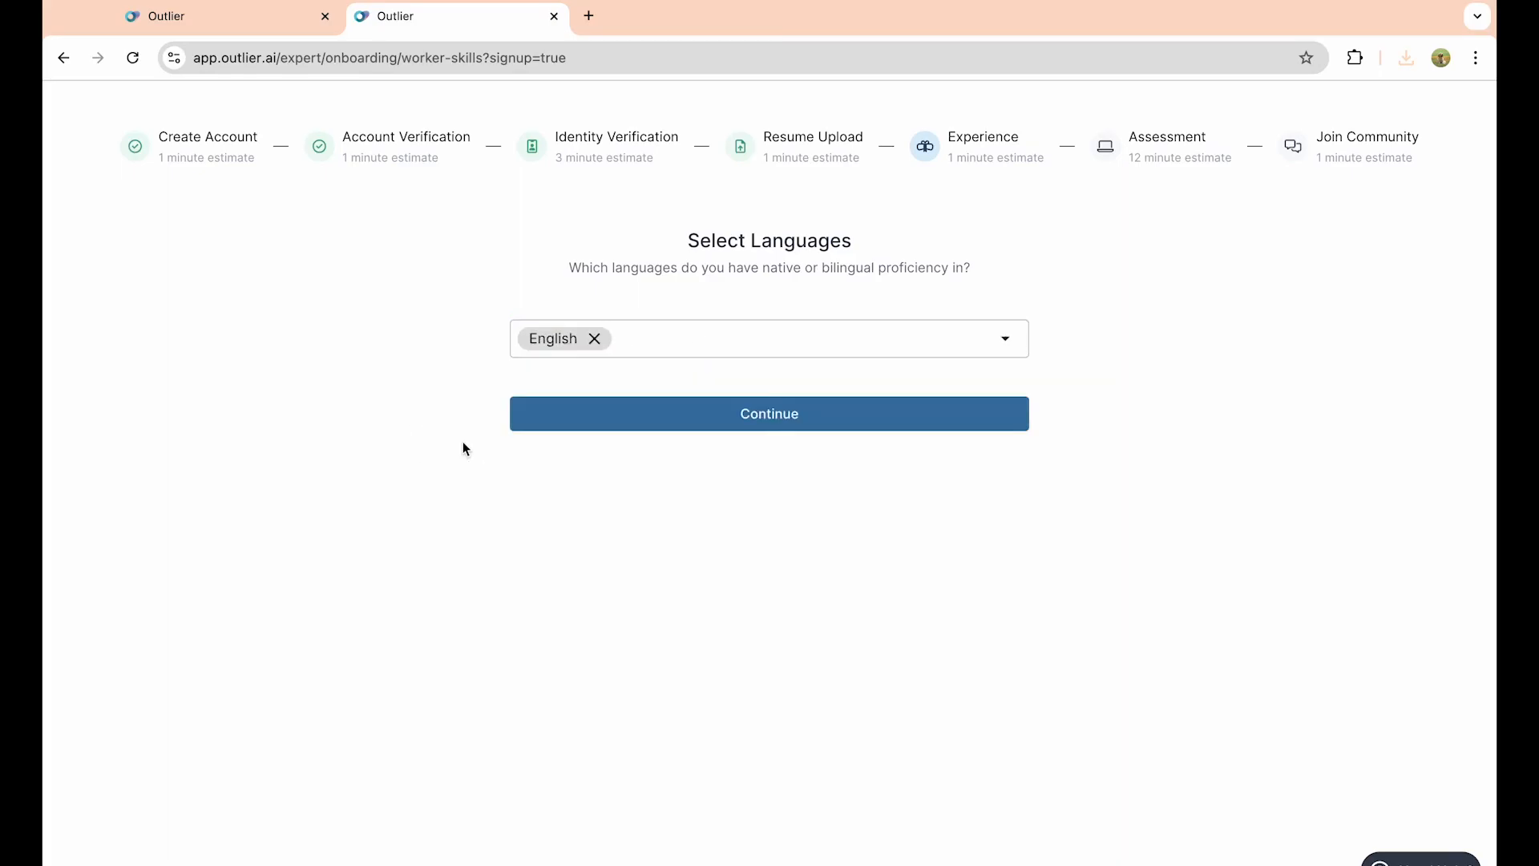
# Step: Confirm English as native language and continue to Select Your Expertise
pyautogui.click(768, 413)
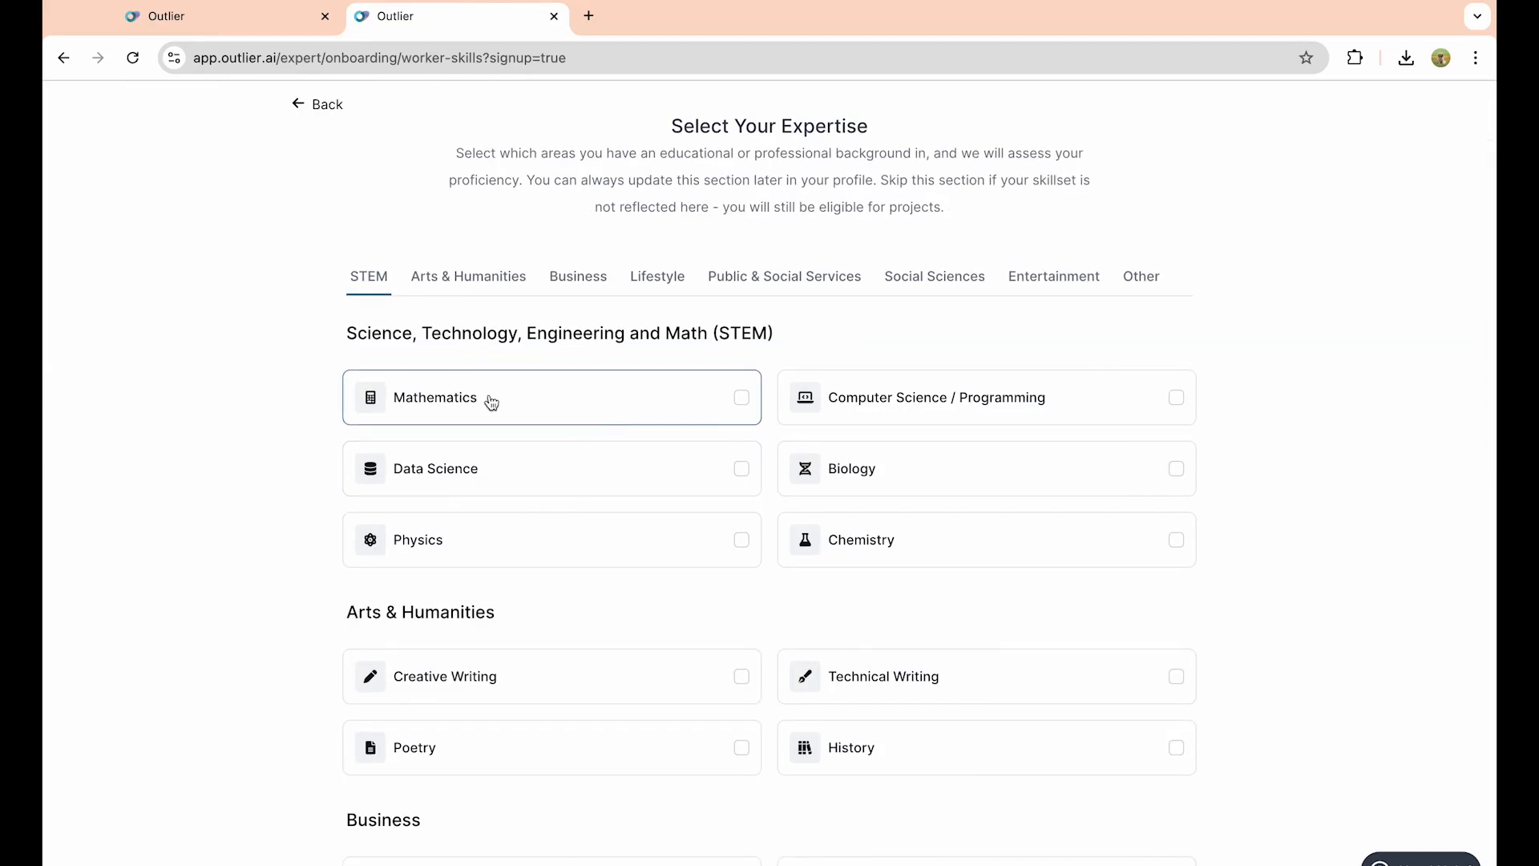
# Step: Add 'I have other skills not listed here' to expertise and submit the selections
pyautogui.scroll(-3)
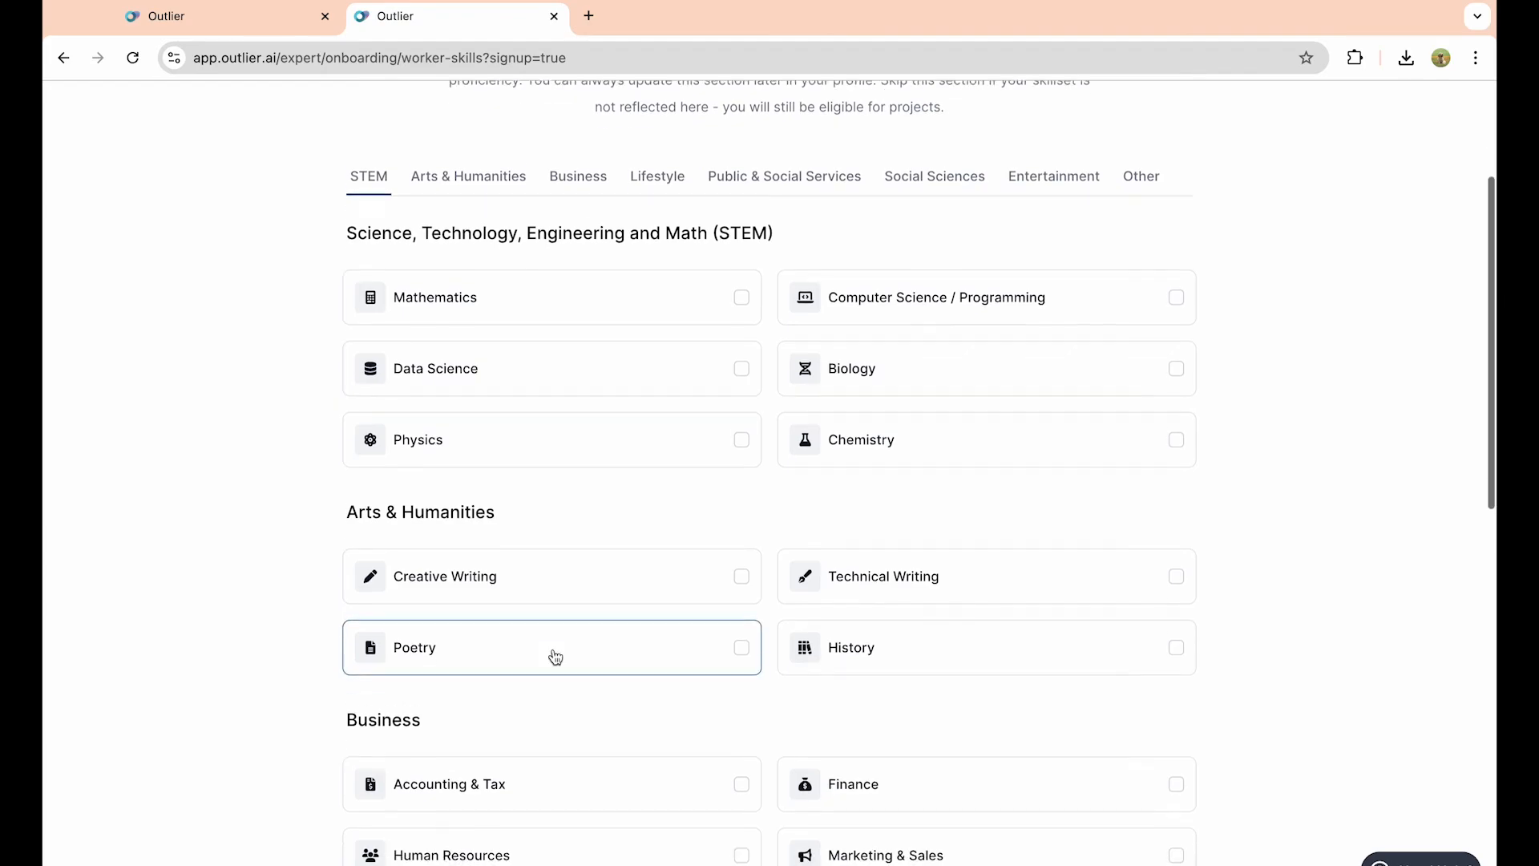
pyautogui.scroll(-3)
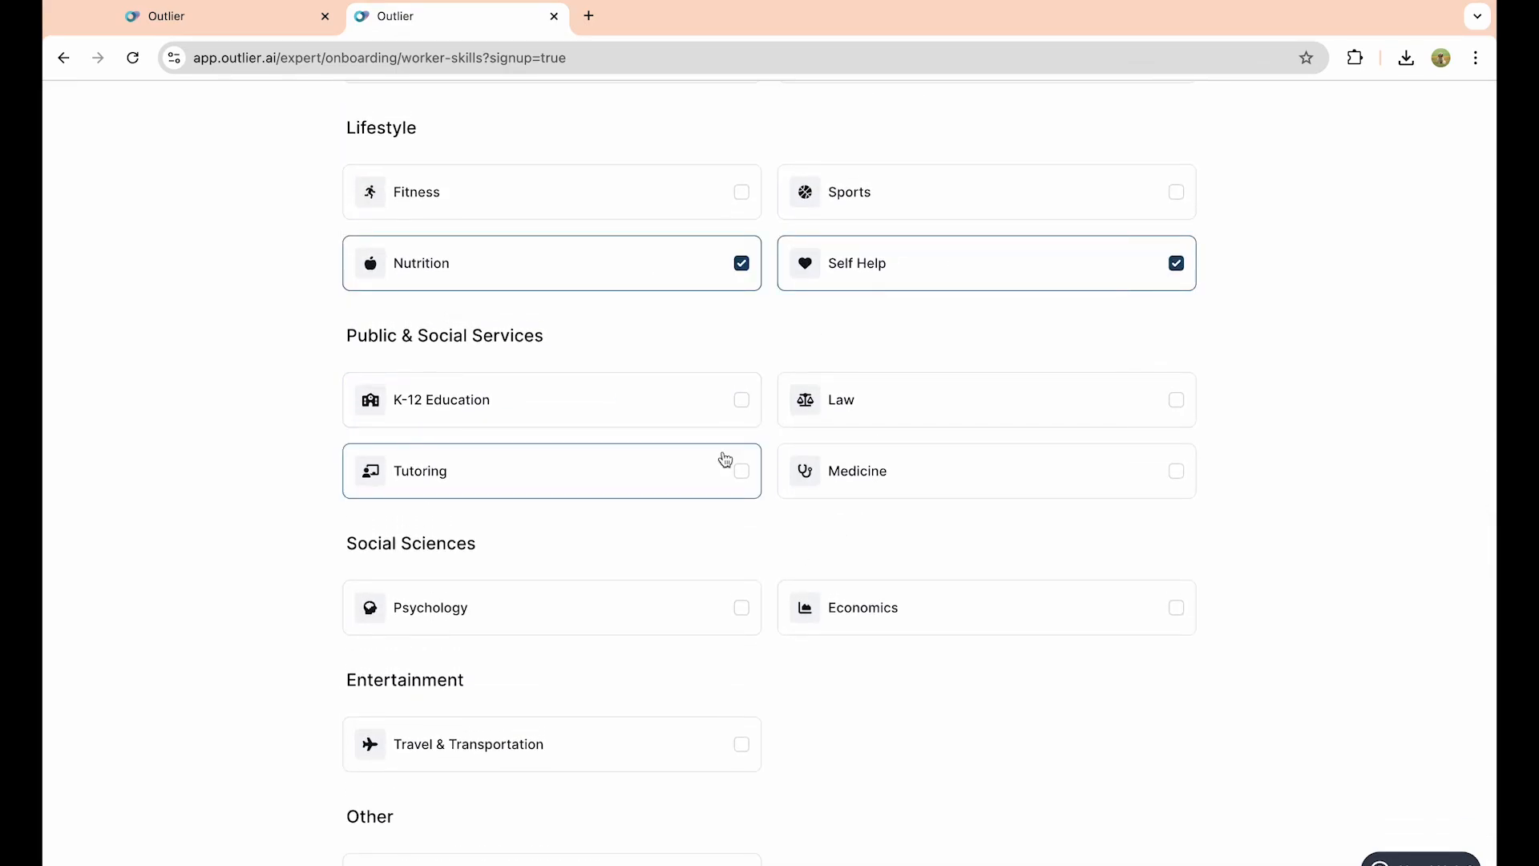
pyautogui.scroll(-3)
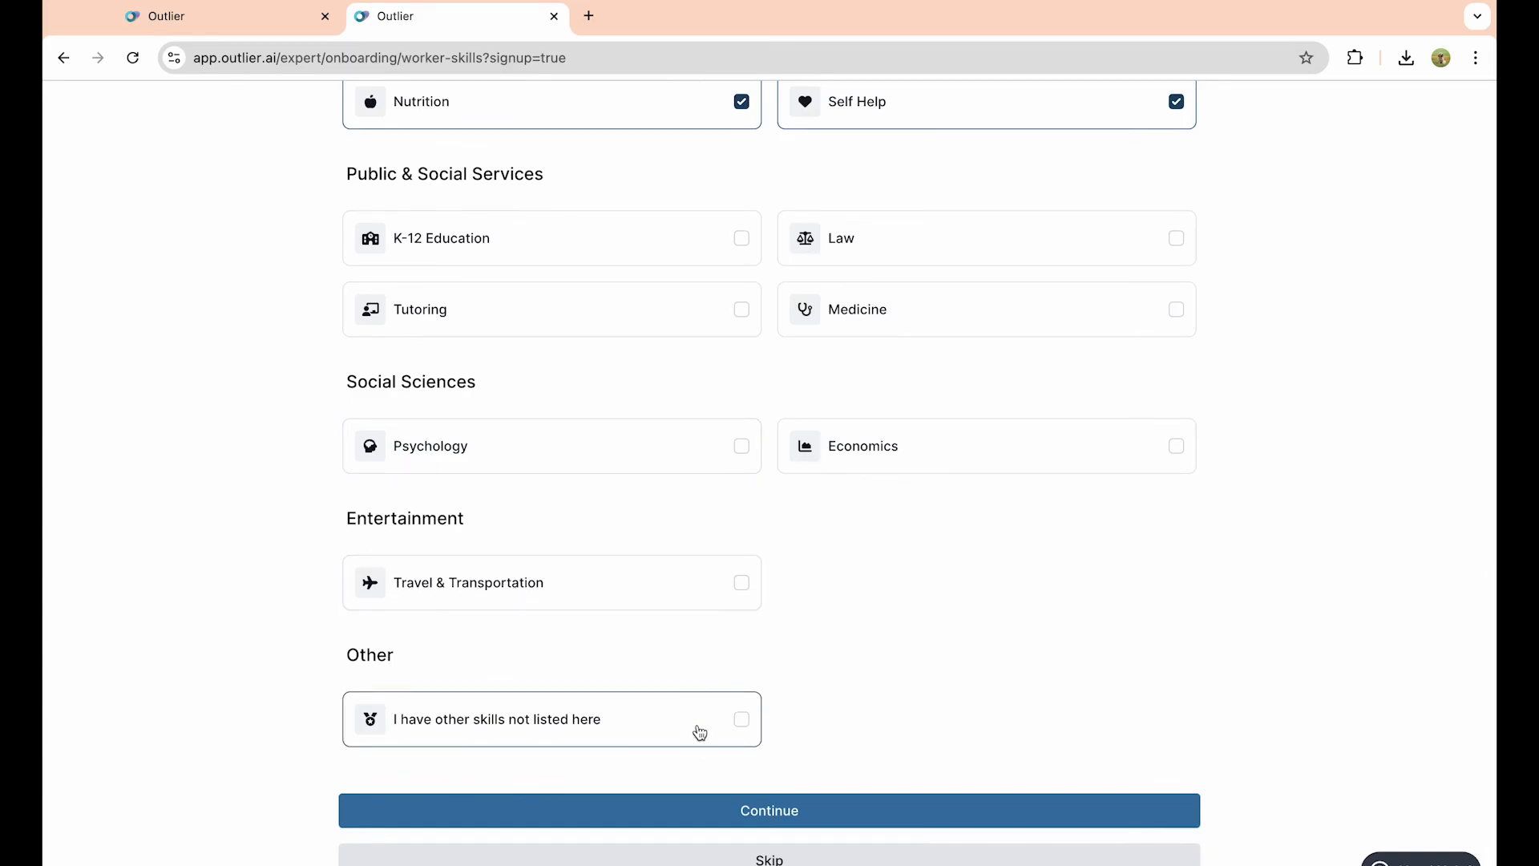
pyautogui.click(741, 718)
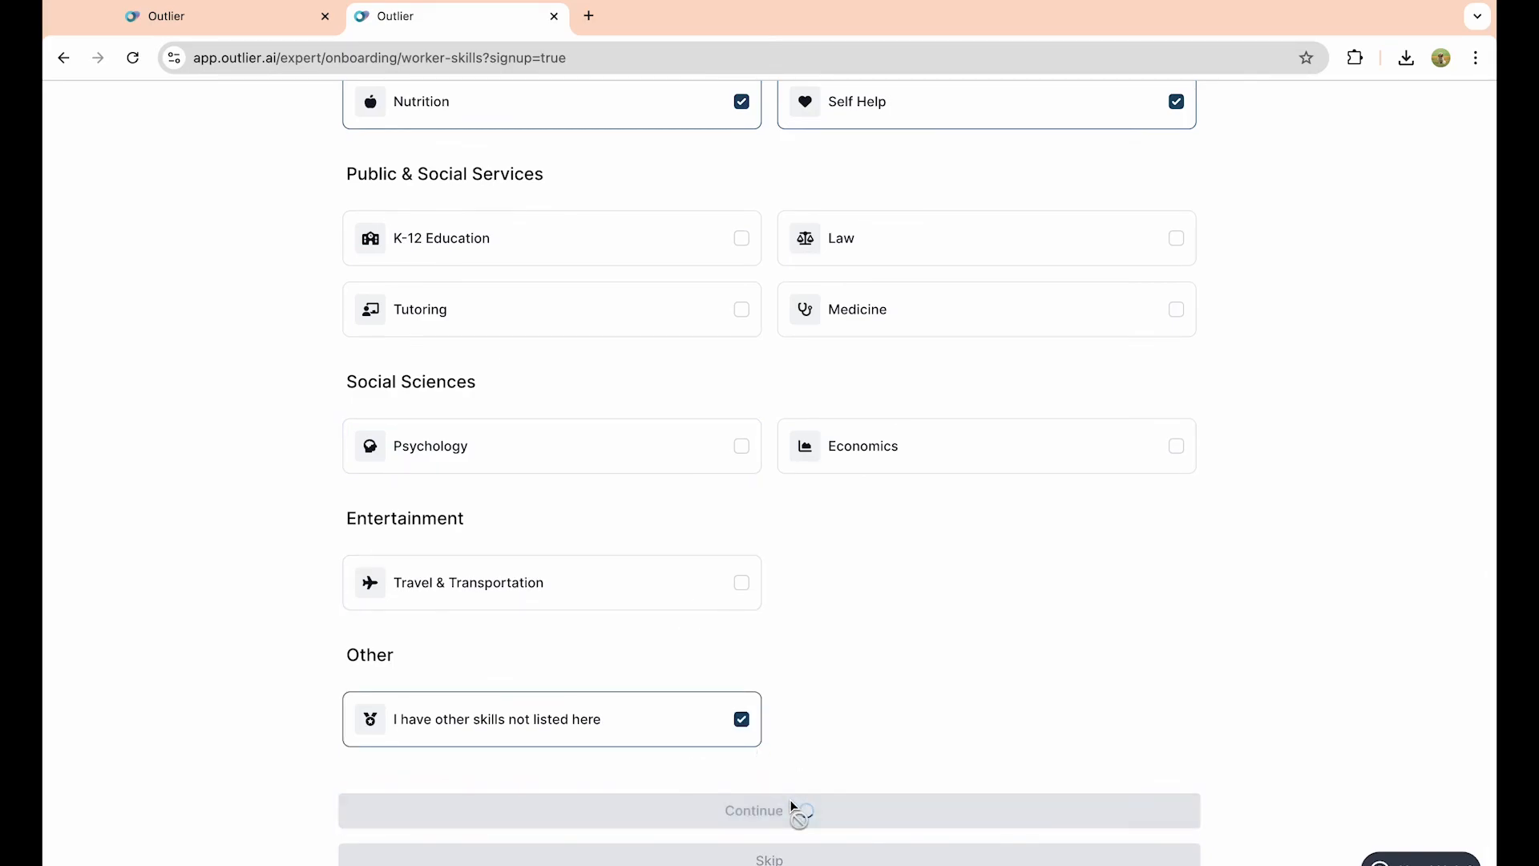
pyautogui.moveTo(831, 817)
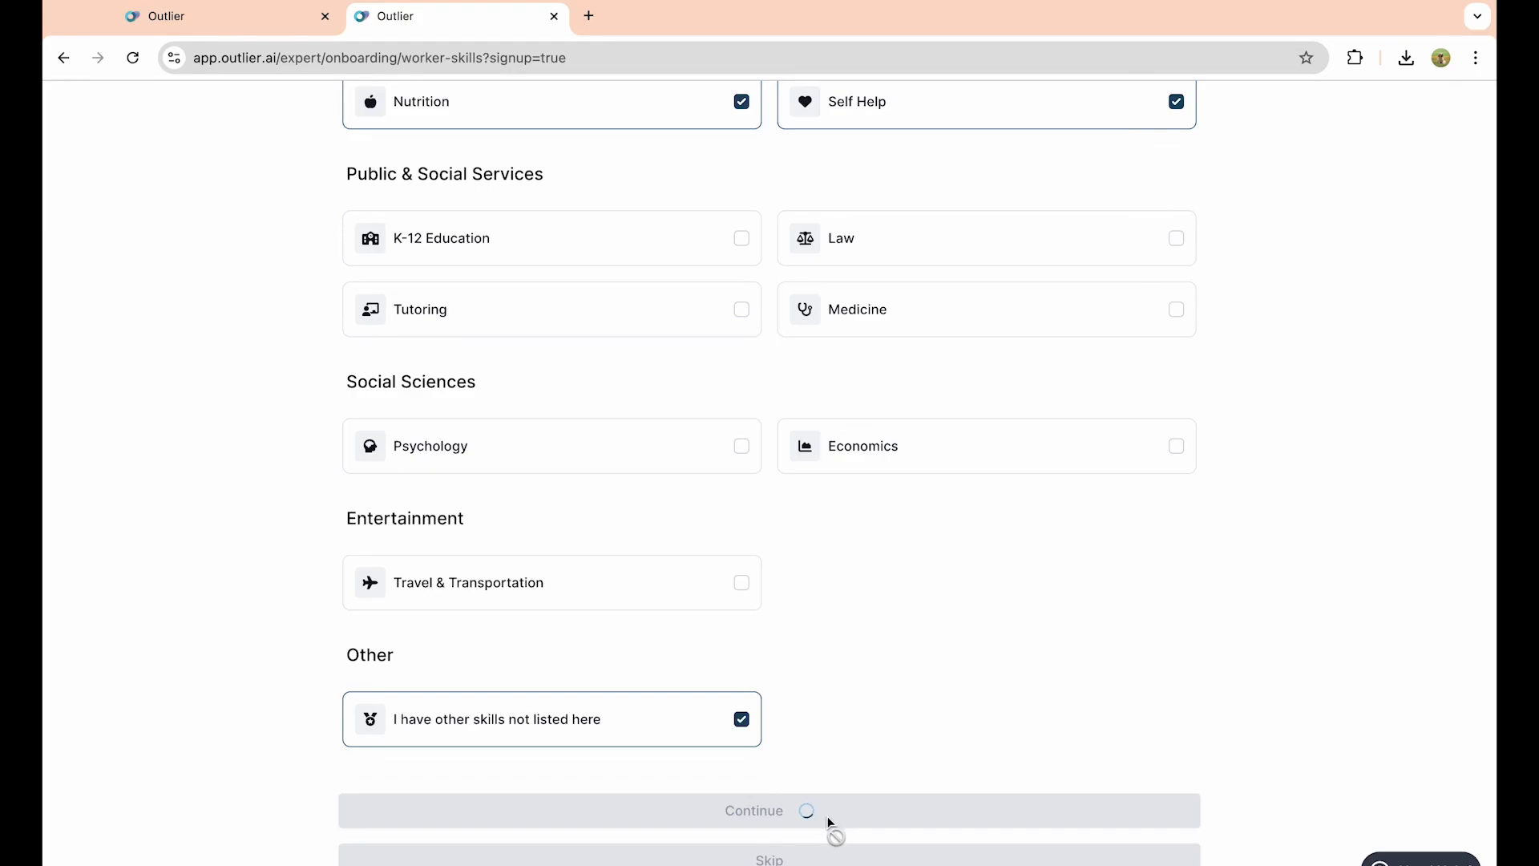
pyautogui.click(768, 810)
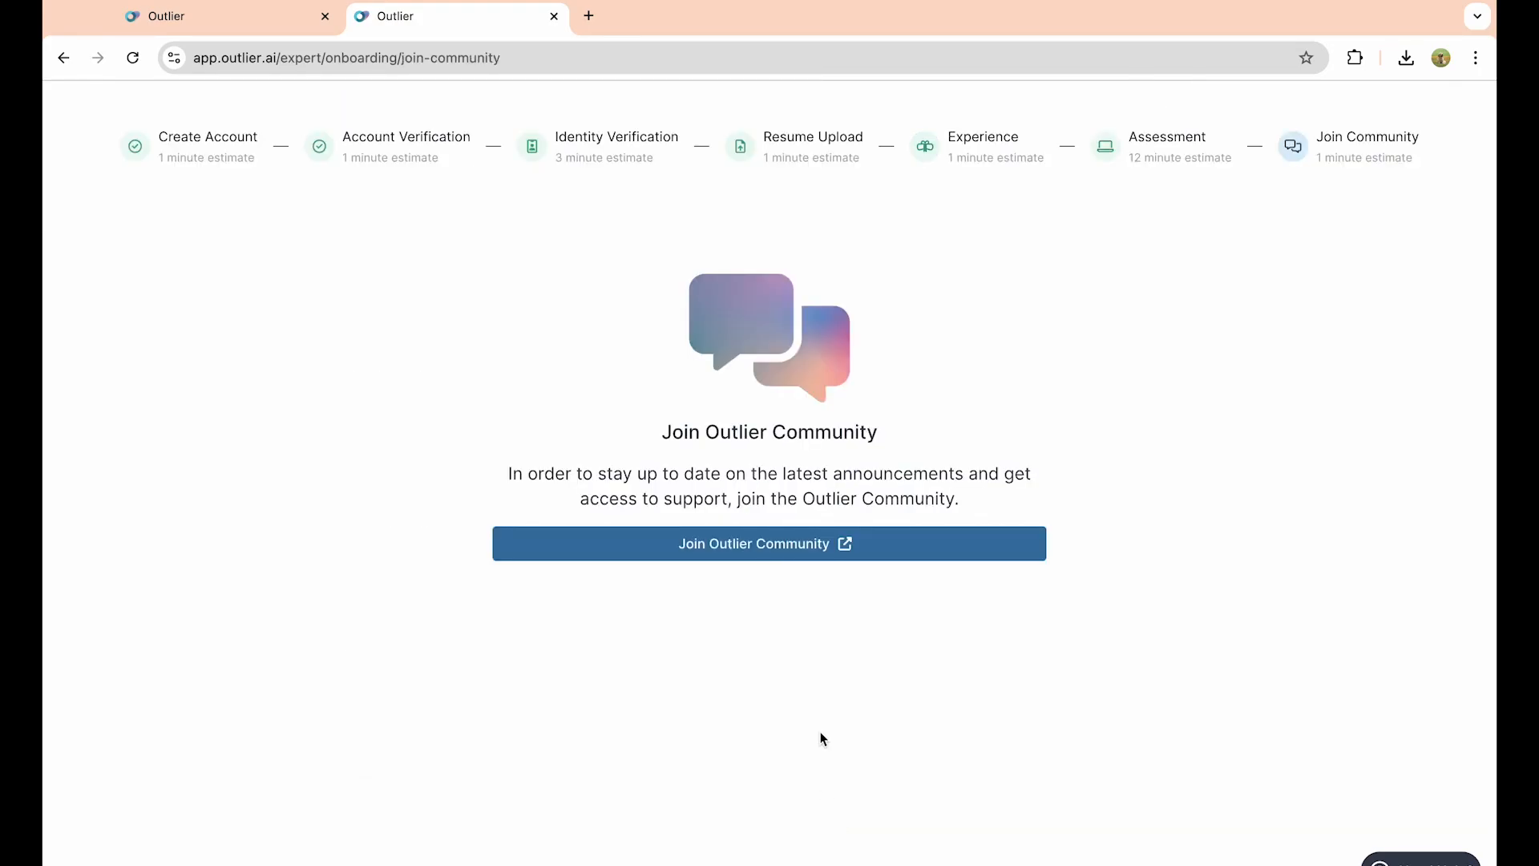
pyautogui.moveTo(1115, 412)
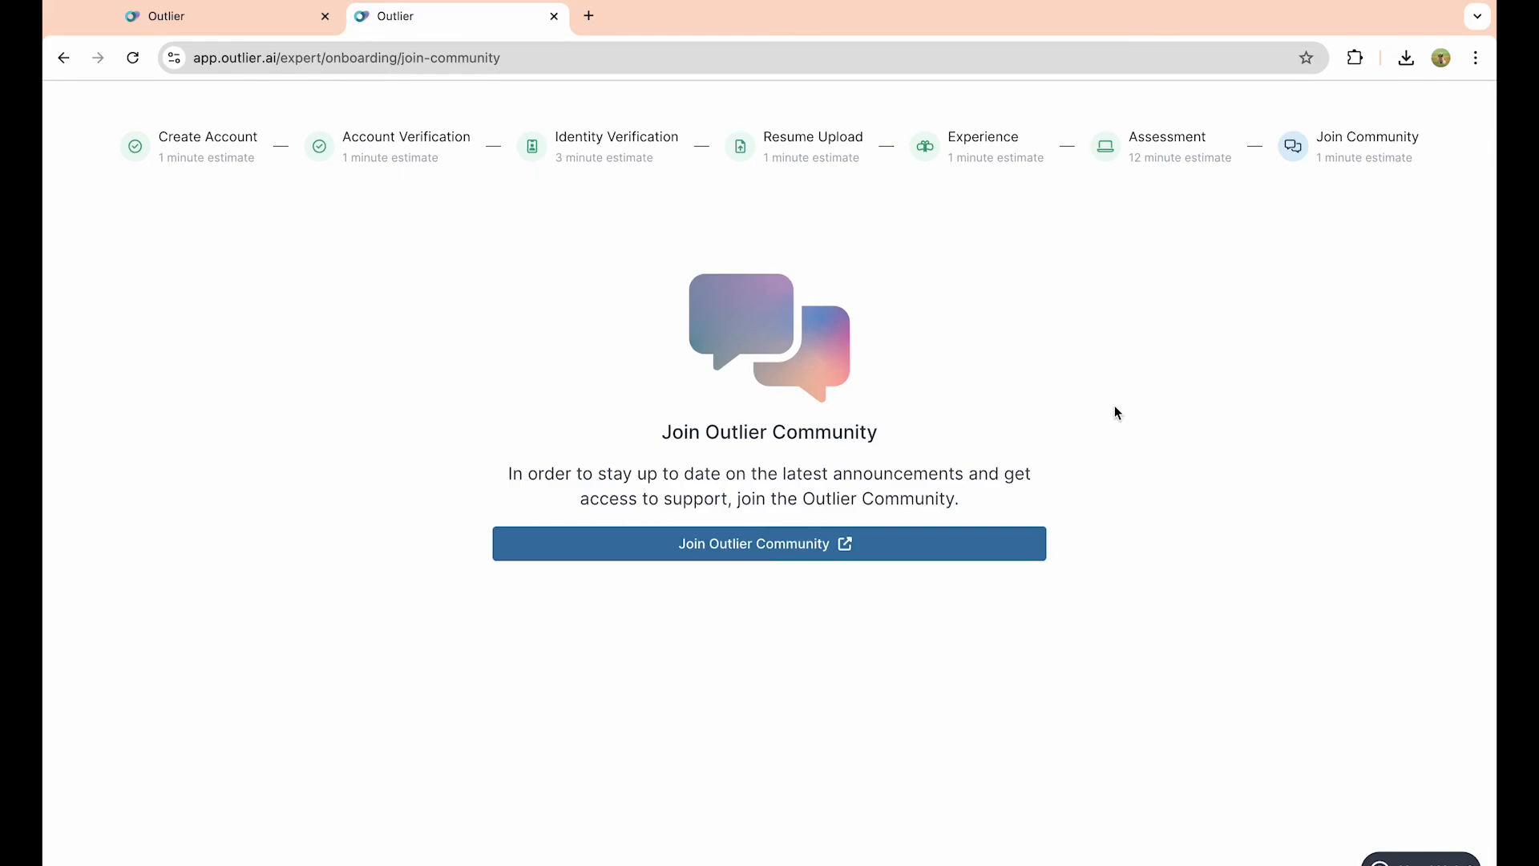
pyautogui.moveTo(858, 554)
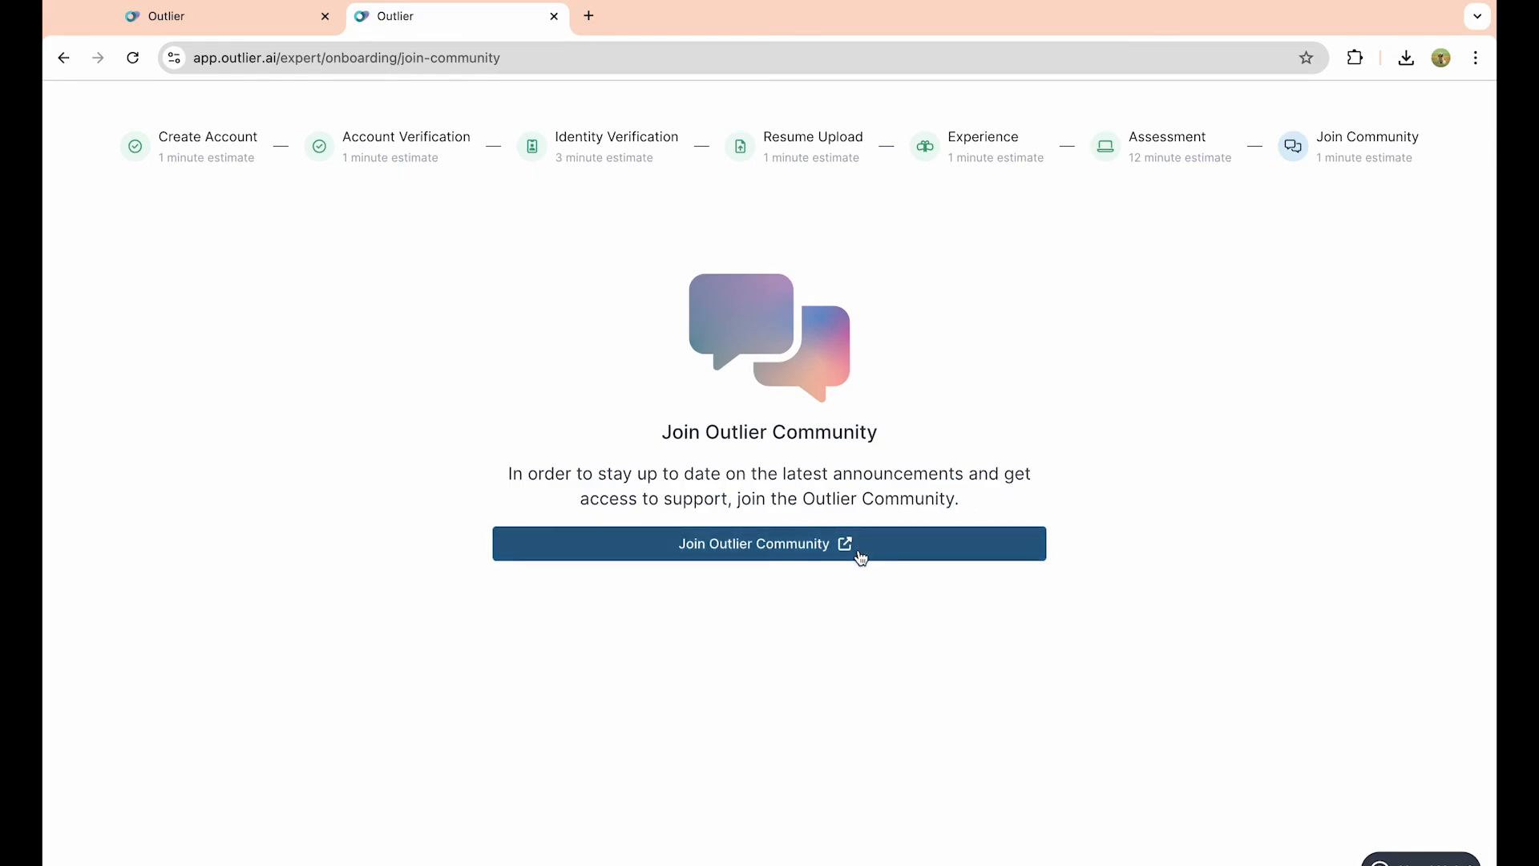